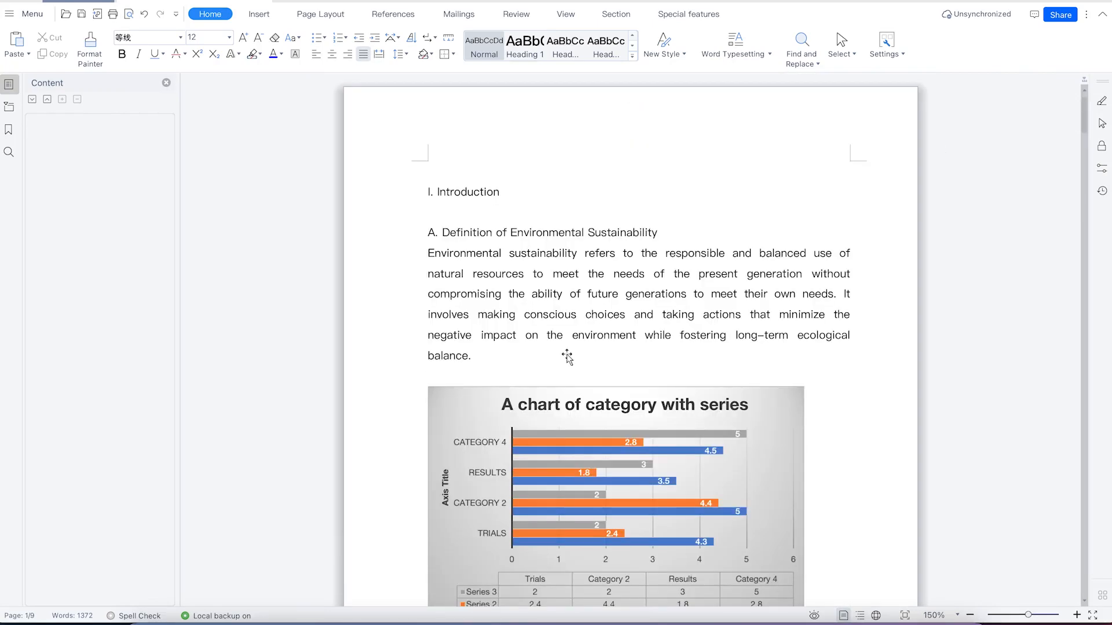
Step: Show the Insert > Watermark gallery with the CONFIDENTIAL, DO NOT COPY and ORIGINAL presets
{"action": "scroll", "scroll_direction": "down", "scroll_amount": 3}
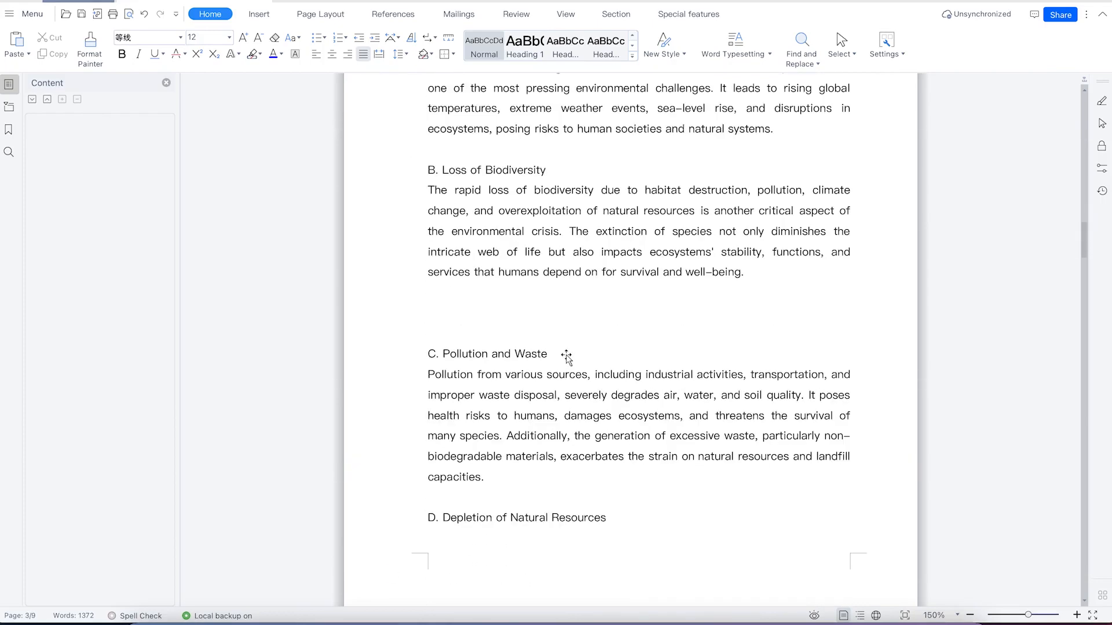
{"action": "scroll", "scroll_direction": "down", "scroll_amount": 3}
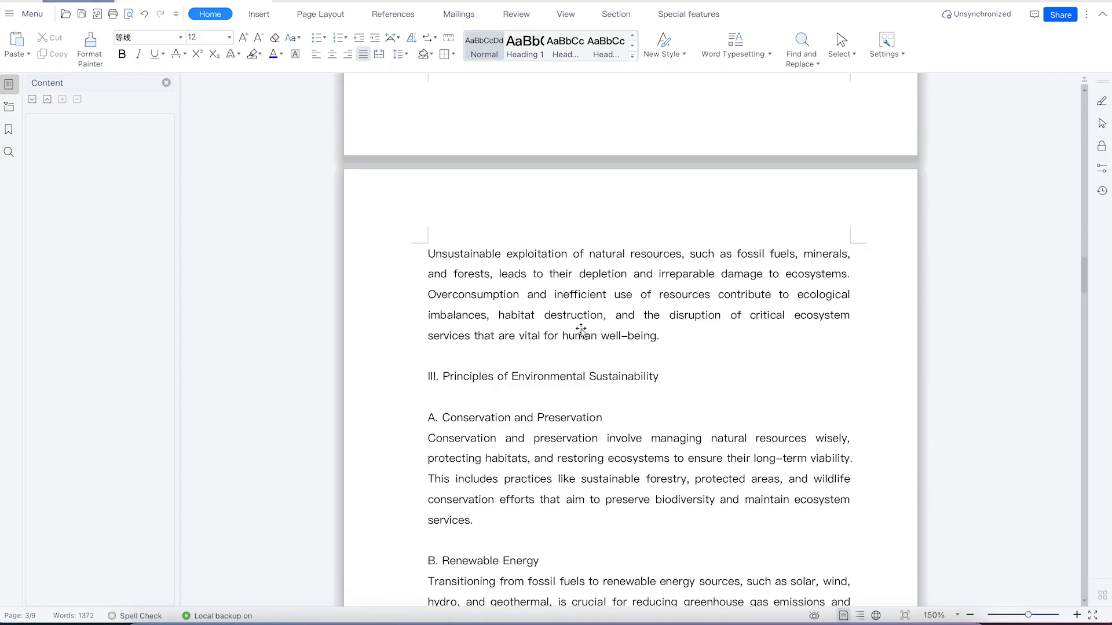
{"action": "scroll", "scroll_direction": "down", "scroll_amount": 3}
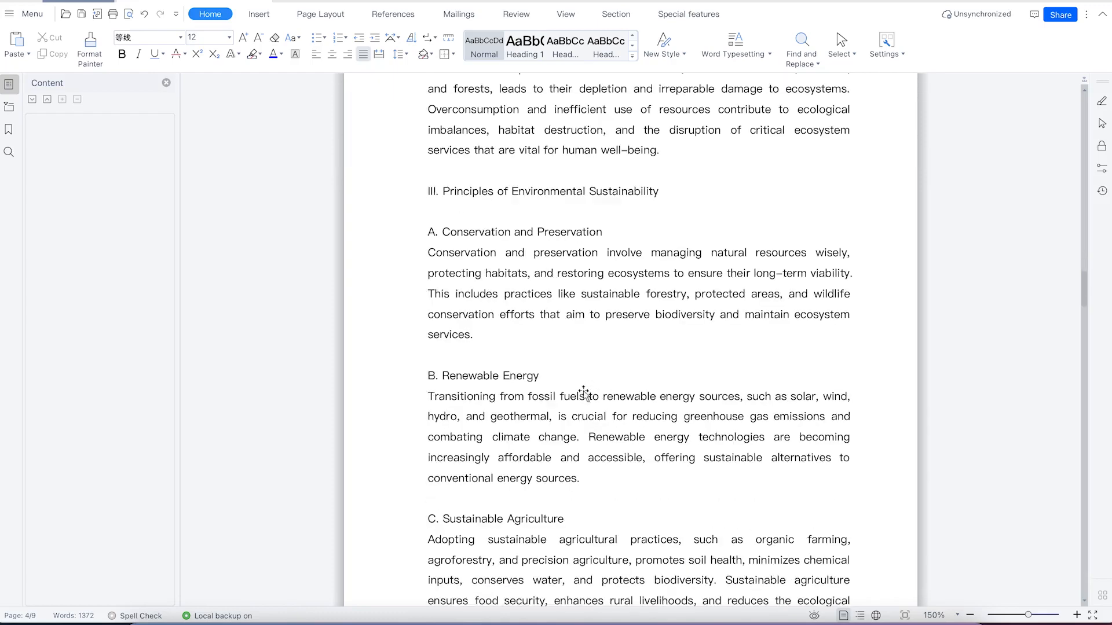
{"action": "mouse_move", "coordinate": [519, 439]}
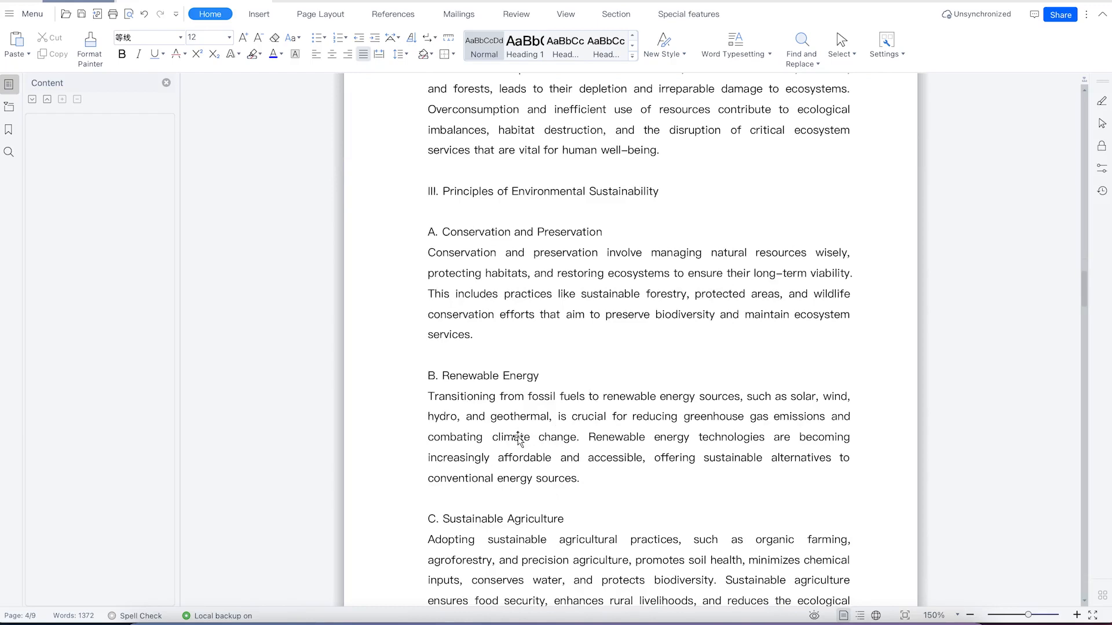
{"action": "mouse_move", "coordinate": [538, 417]}
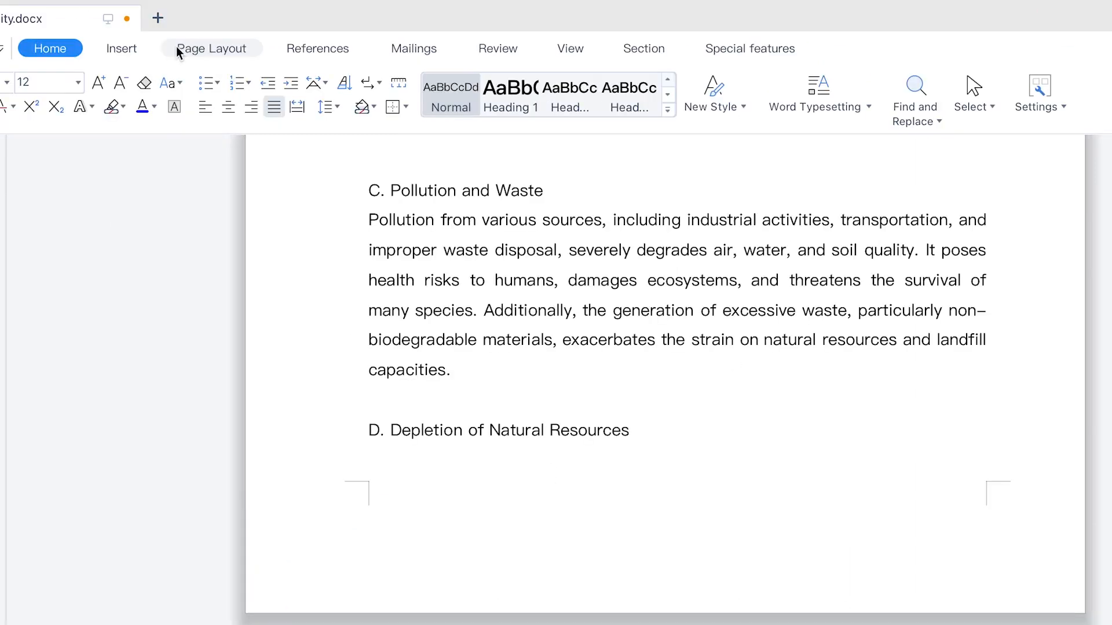
{"action": "left_click", "coordinate": [121, 49]}
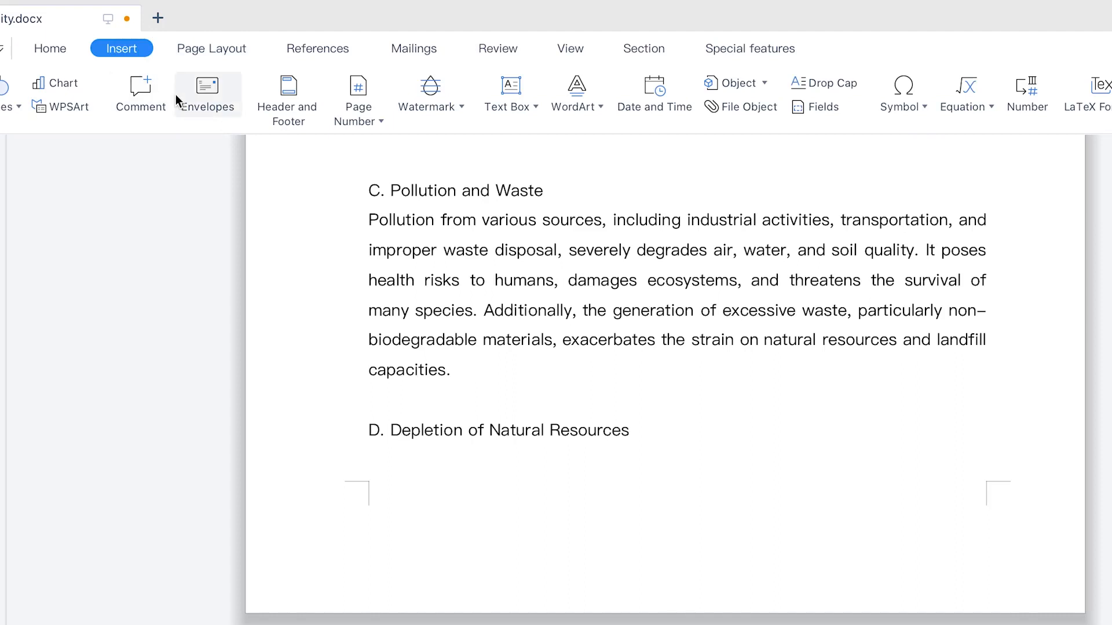
{"action": "mouse_move", "coordinate": [455, 101]}
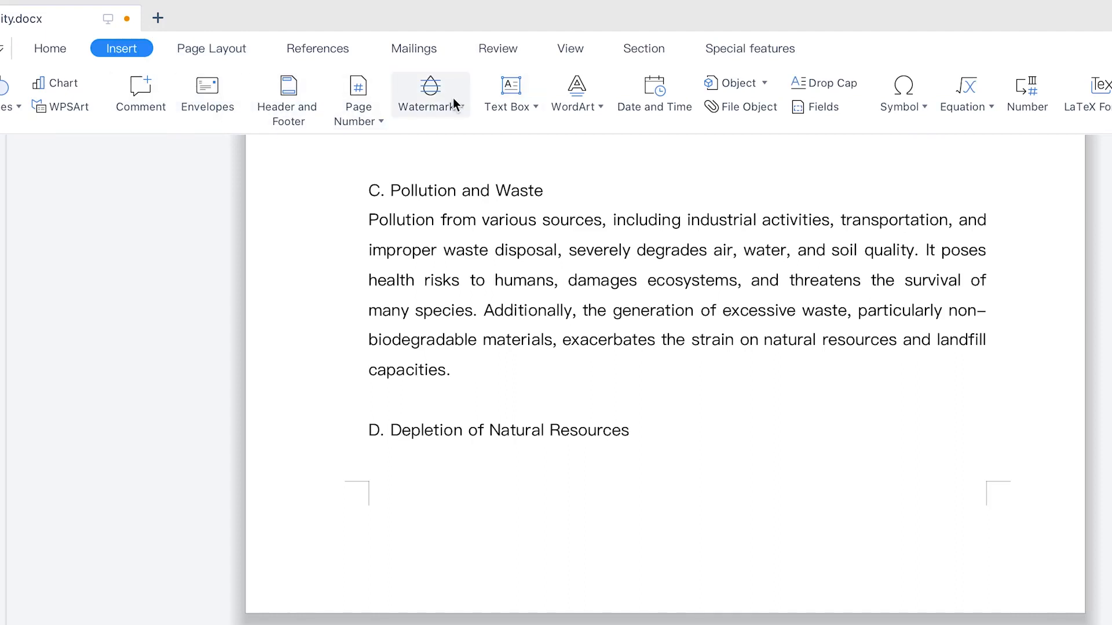
{"action": "mouse_move", "coordinate": [460, 110]}
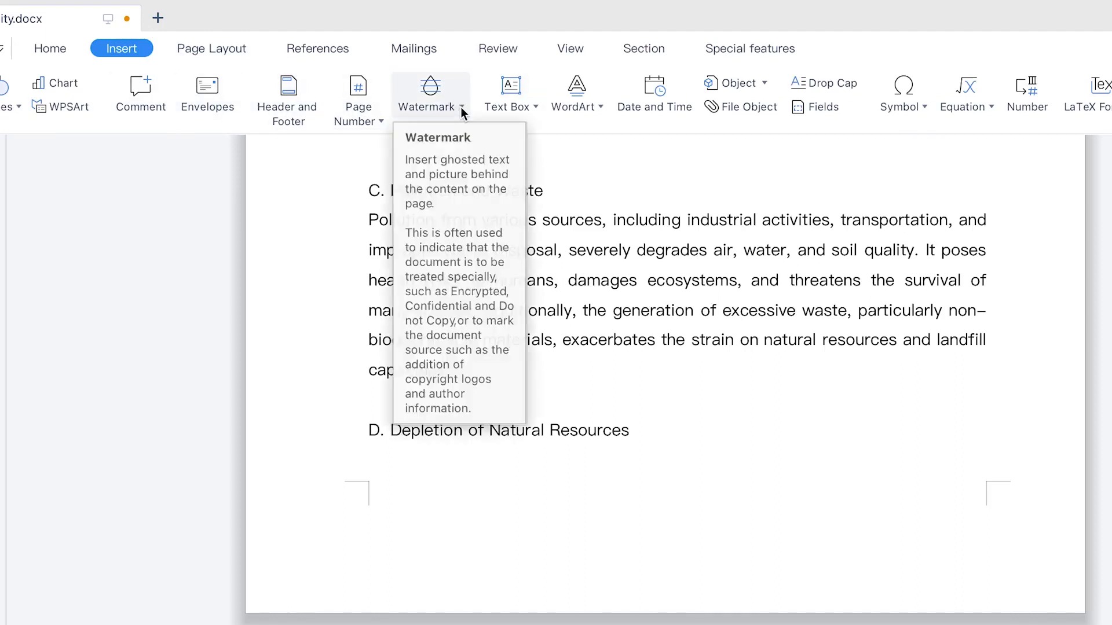
{"action": "left_click", "coordinate": [430, 93]}
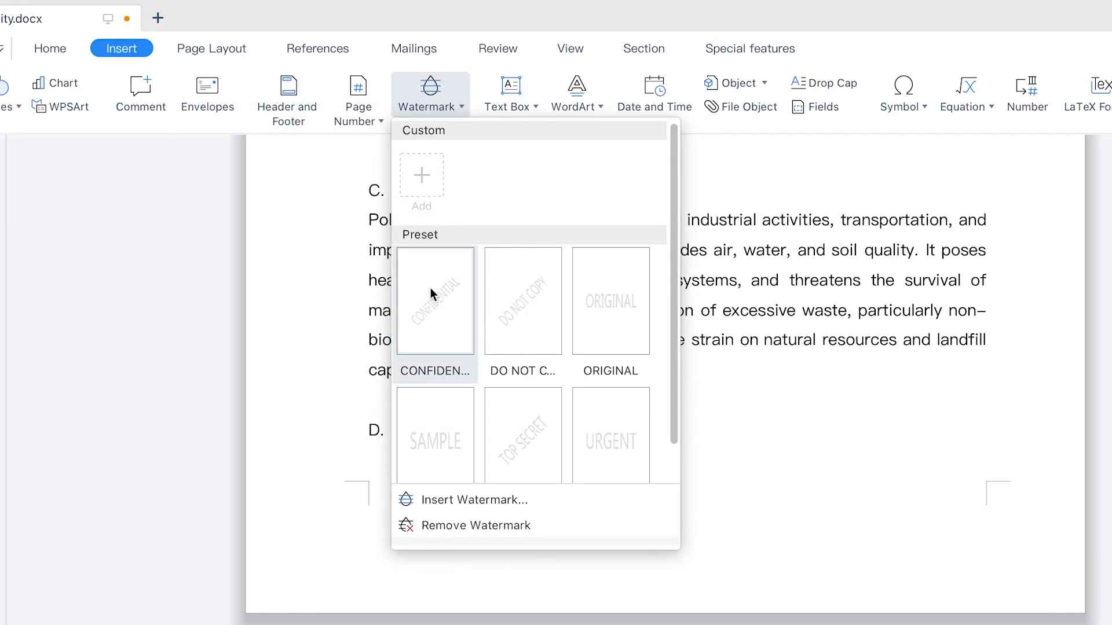
{"action": "mouse_move", "coordinate": [438, 315]}
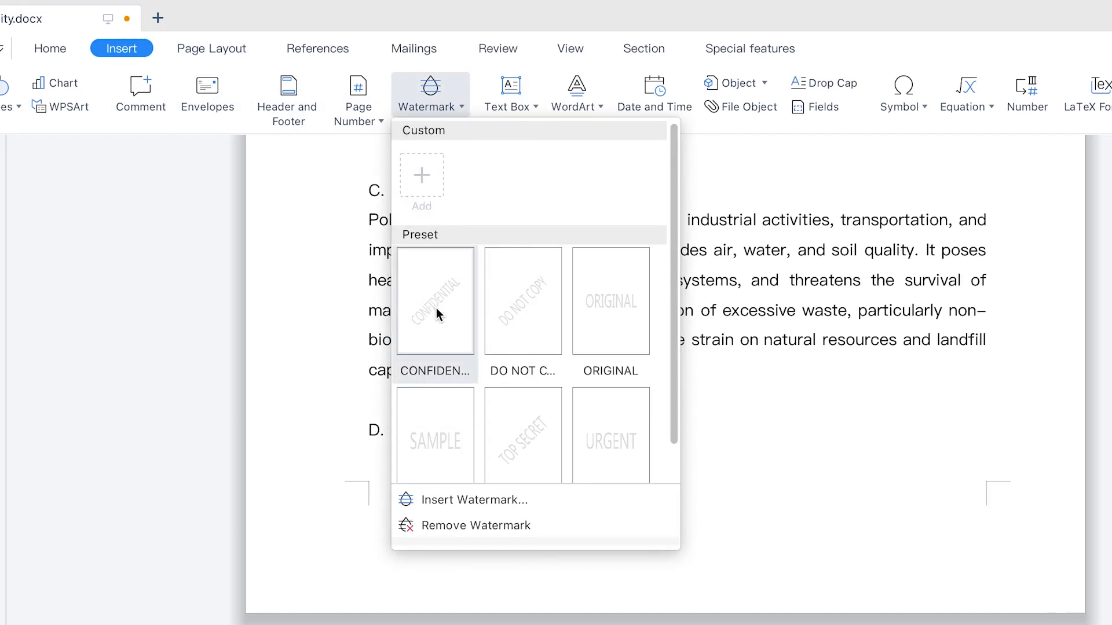
Step: Apply the CONFIDENTIAL preset watermark and scroll through the pages to check it
{"action": "left_click", "coordinate": [435, 301]}
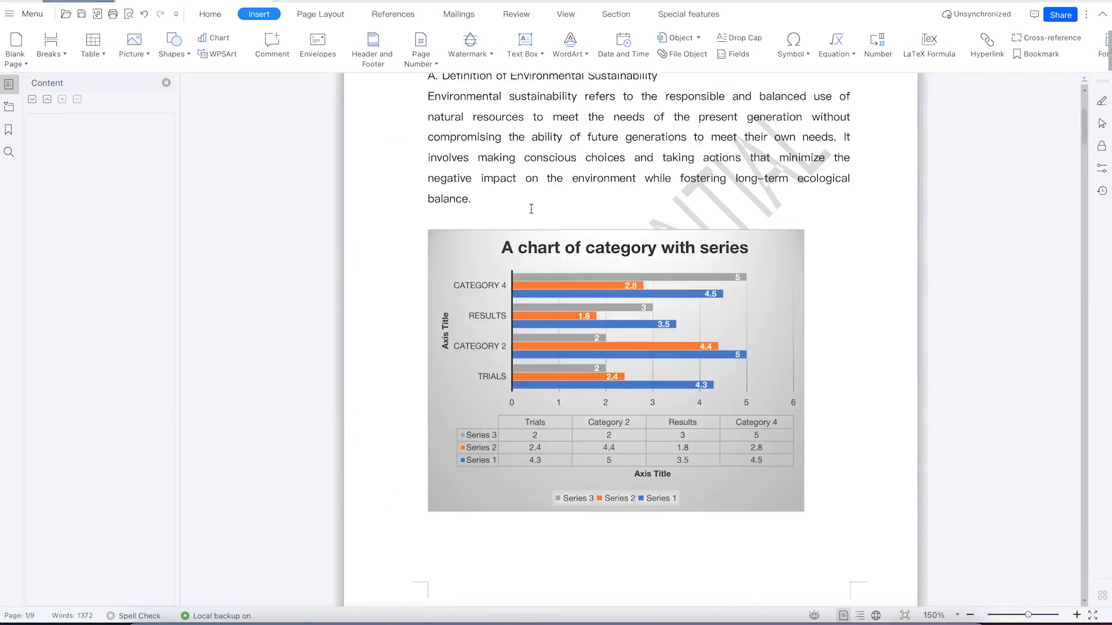
{"action": "scroll", "scroll_direction": "down", "scroll_amount": 3}
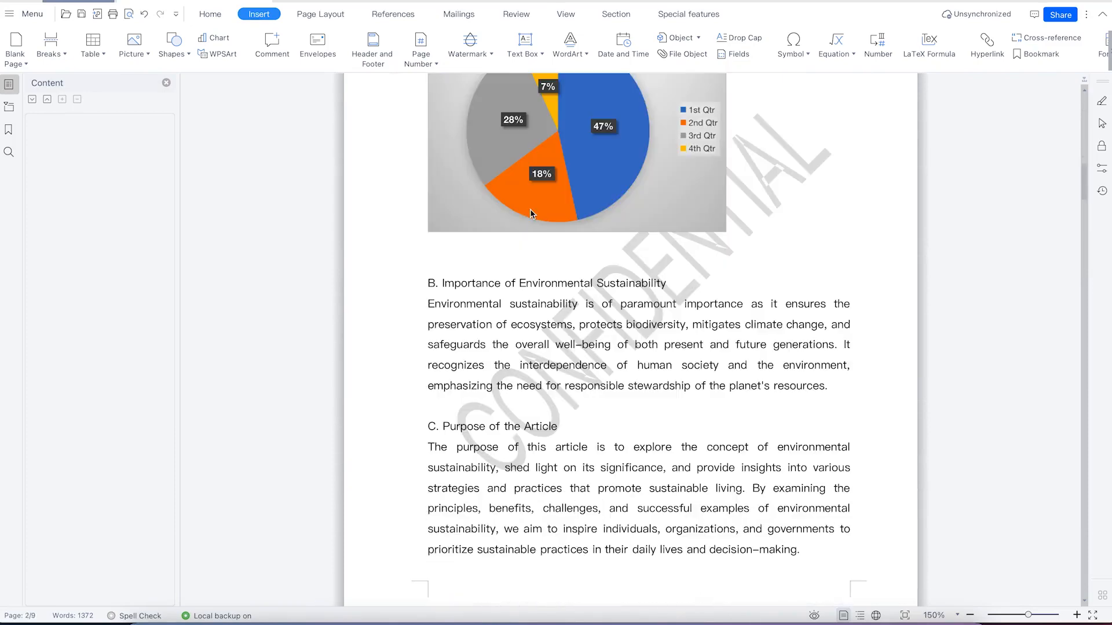
{"action": "scroll", "scroll_direction": "down", "scroll_amount": 3}
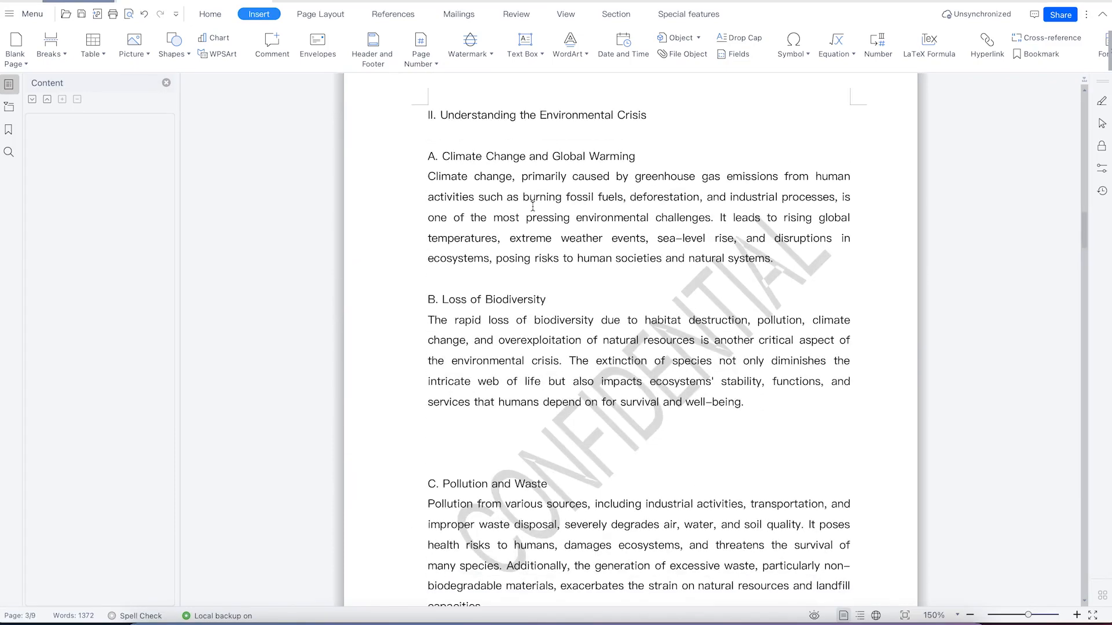
{"action": "scroll", "scroll_direction": "down", "scroll_amount": 3}
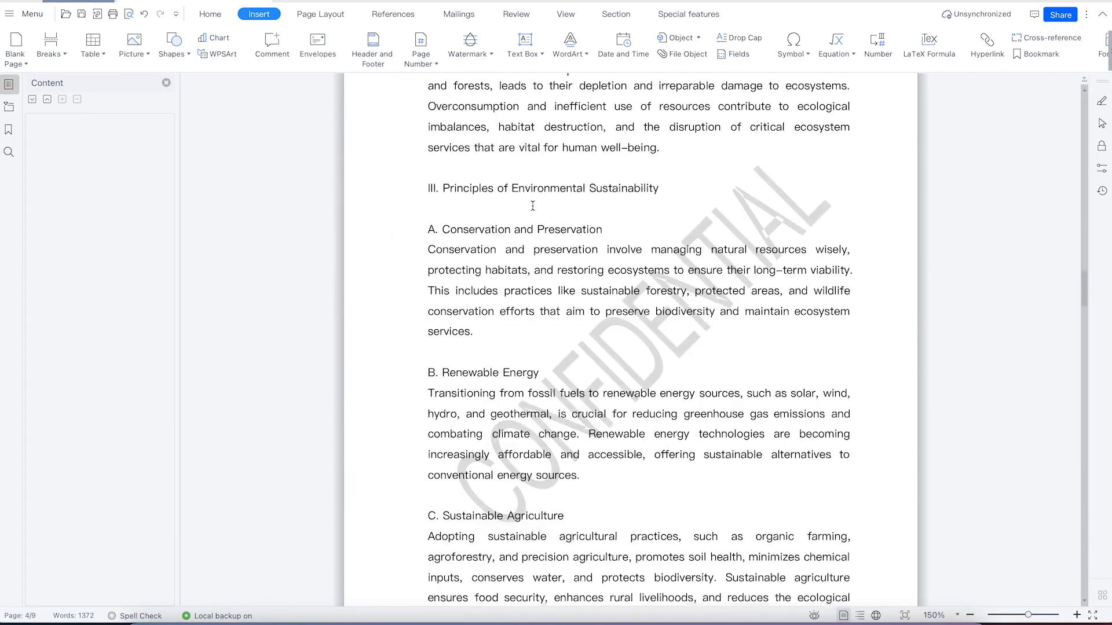
{"action": "scroll", "scroll_direction": "down", "scroll_amount": 3}
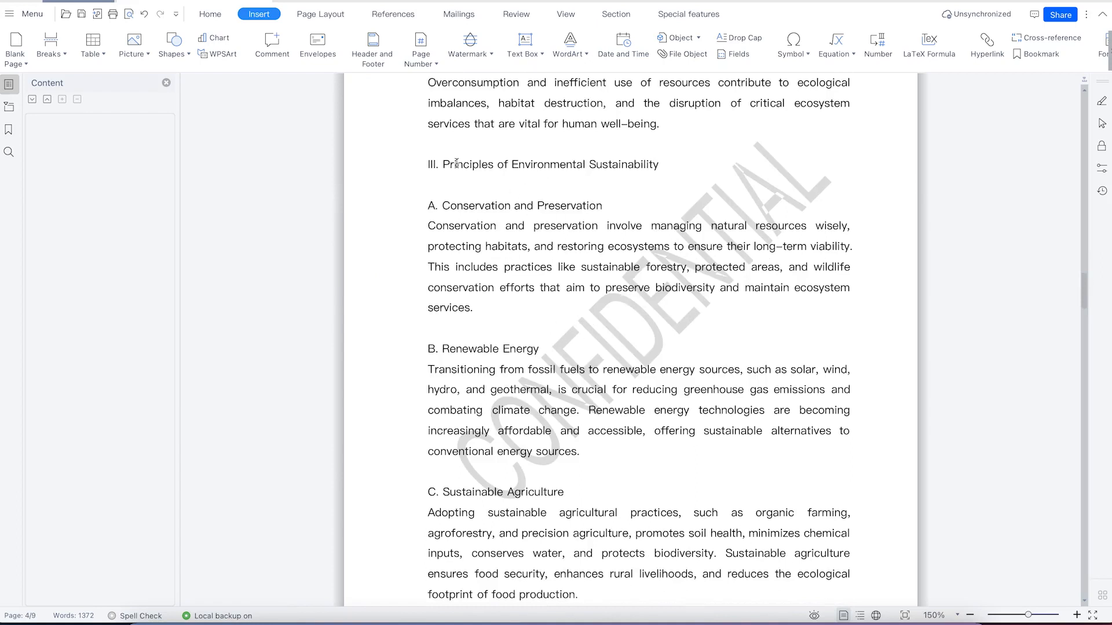
Step: Apply the ORIGINAL preset, switch to URGENT, and show the watermark presets again
{"action": "left_click", "coordinate": [420, 46]}
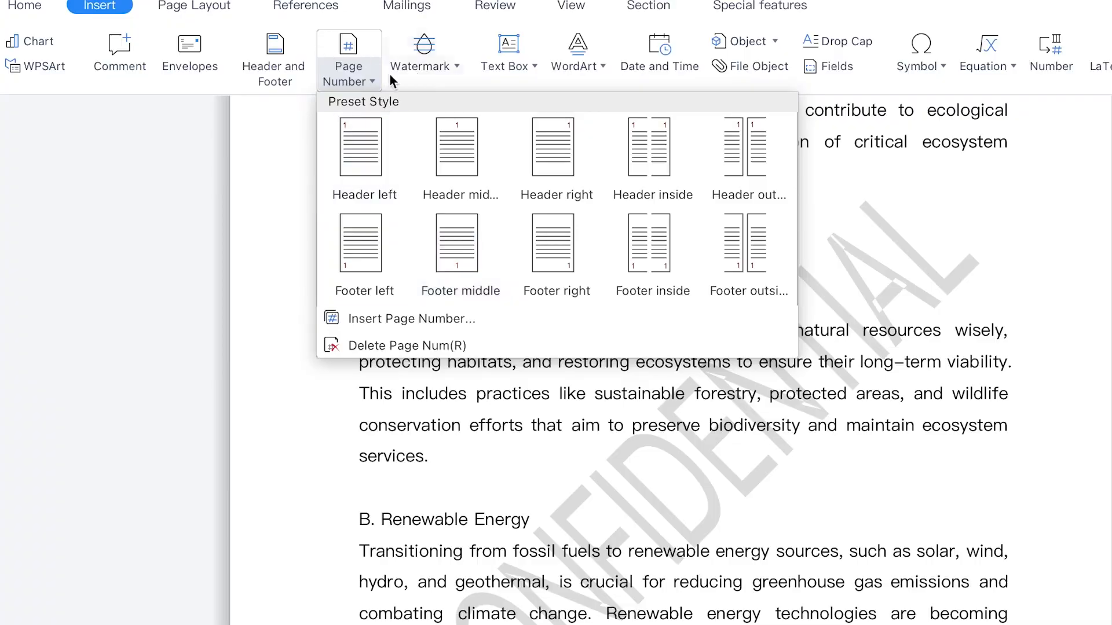
{"action": "left_click", "coordinate": [421, 49]}
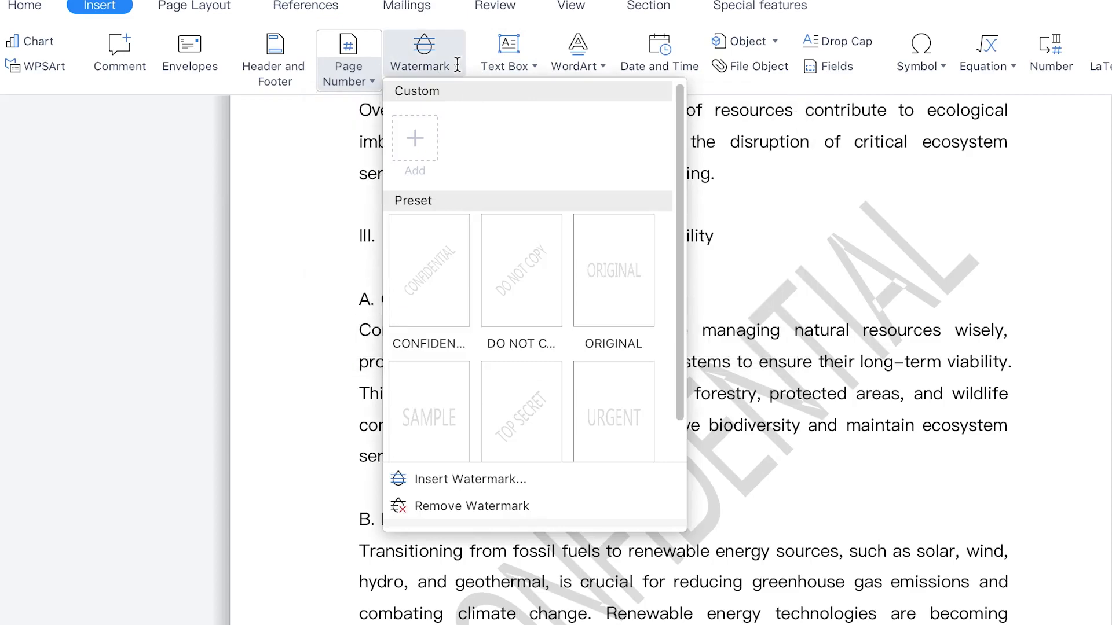
{"action": "mouse_move", "coordinate": [613, 302]}
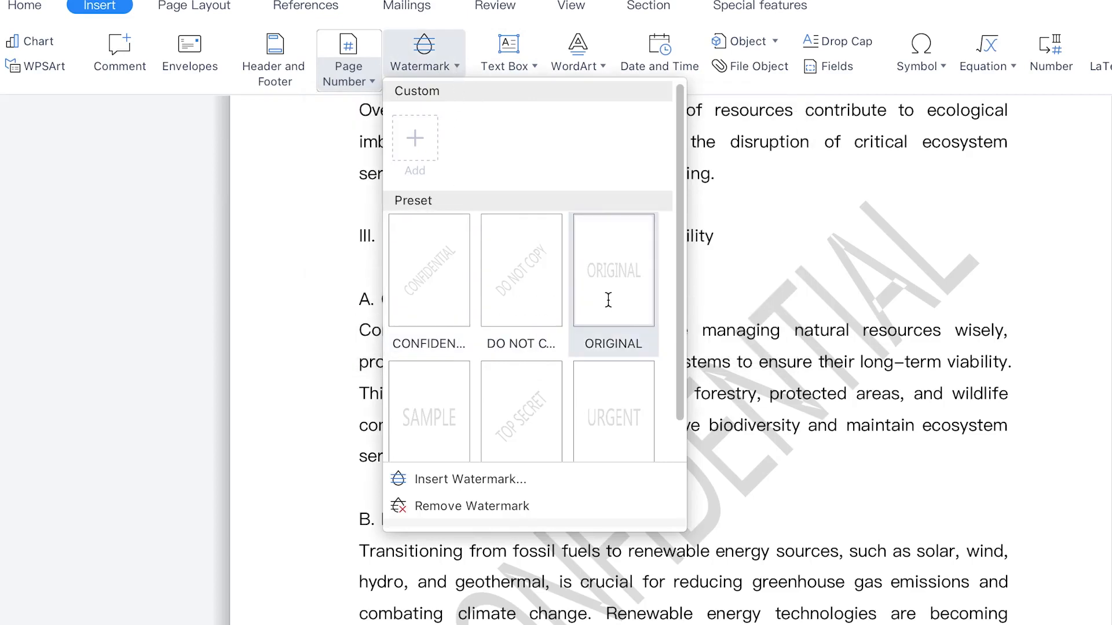
{"action": "left_click", "coordinate": [613, 268]}
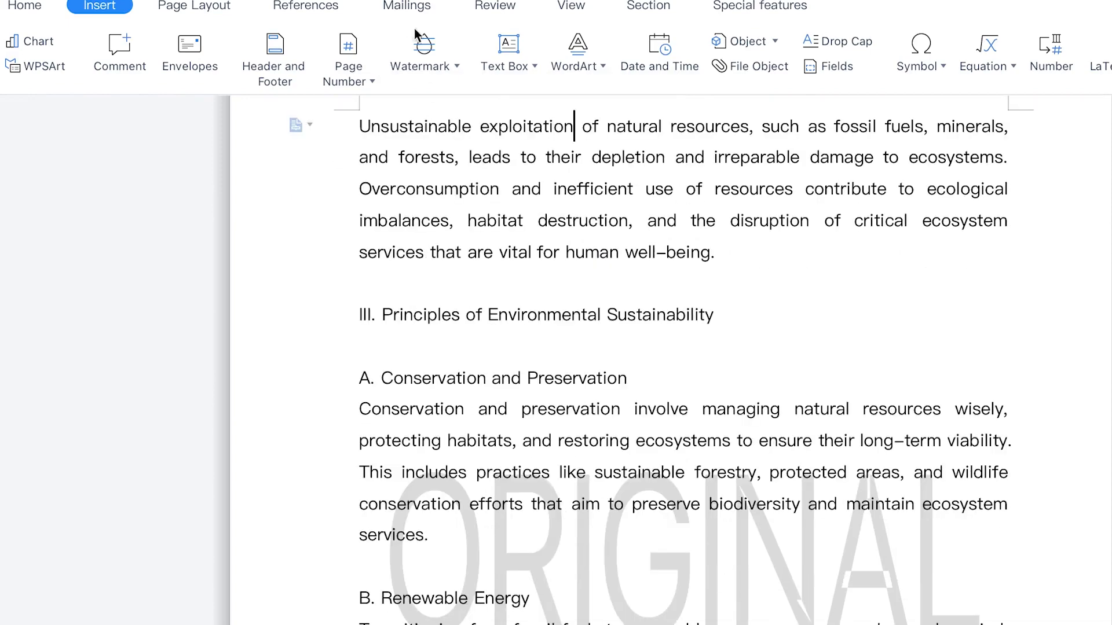
{"action": "left_click", "coordinate": [424, 46]}
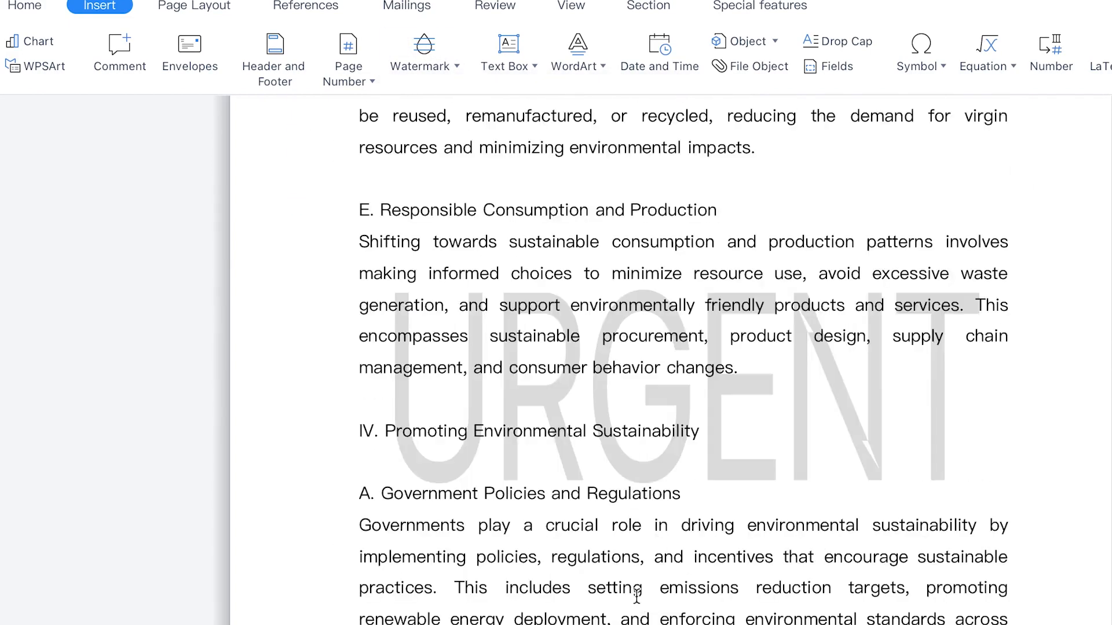
{"action": "scroll", "scroll_direction": "up", "scroll_amount": 3}
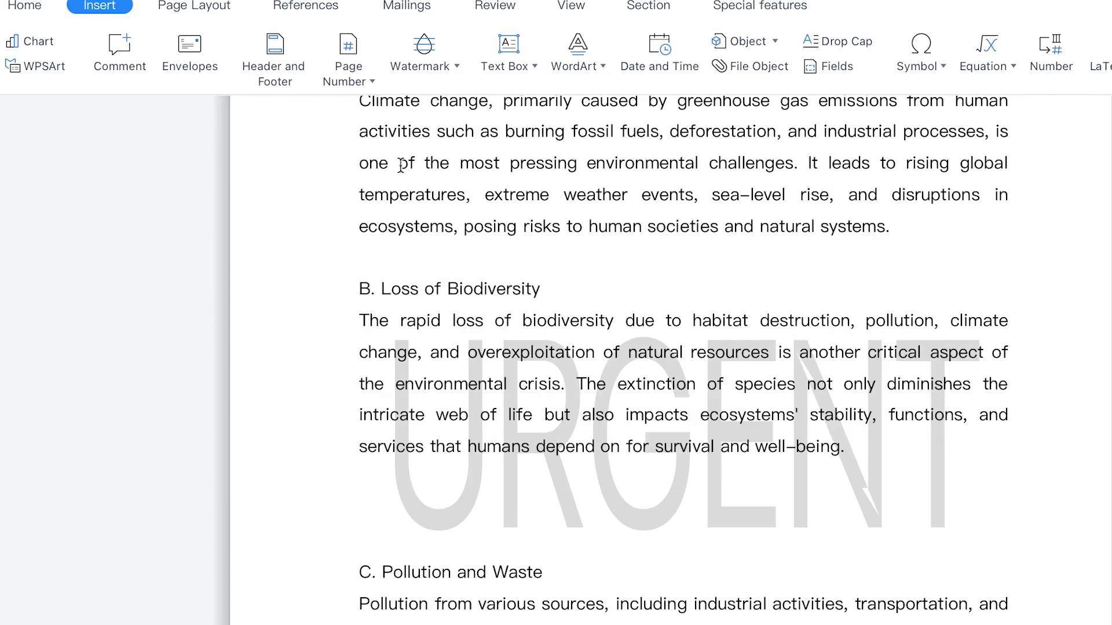
{"action": "left_click", "coordinate": [422, 43]}
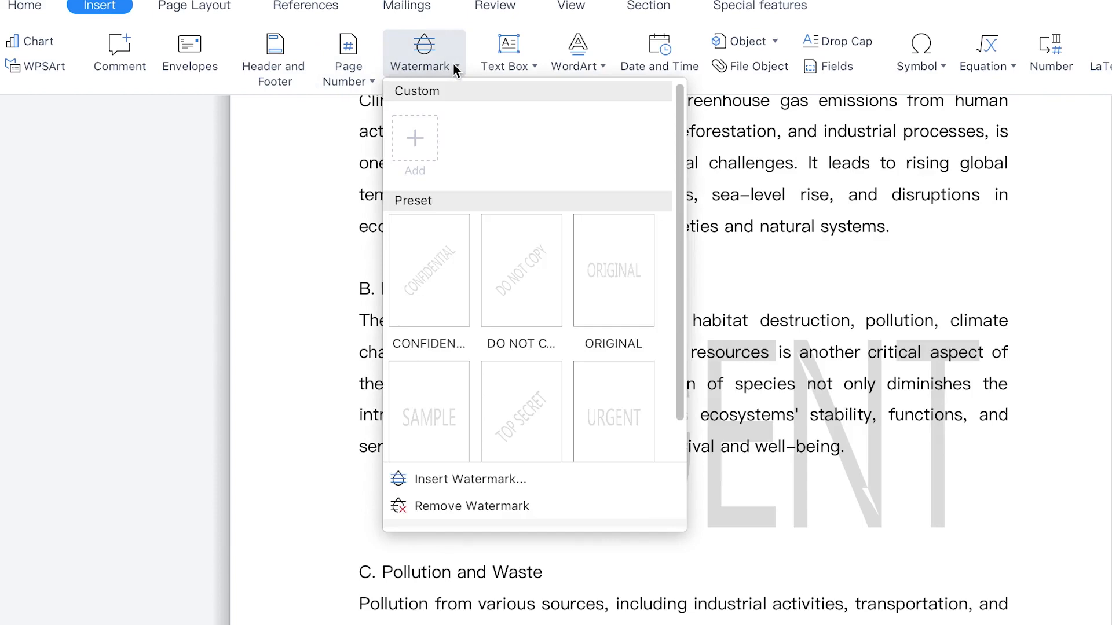
Step: Replace URGENT with the diagonal TOP SECRET watermark and scroll to check the pages
{"action": "left_click", "coordinate": [520, 411]}
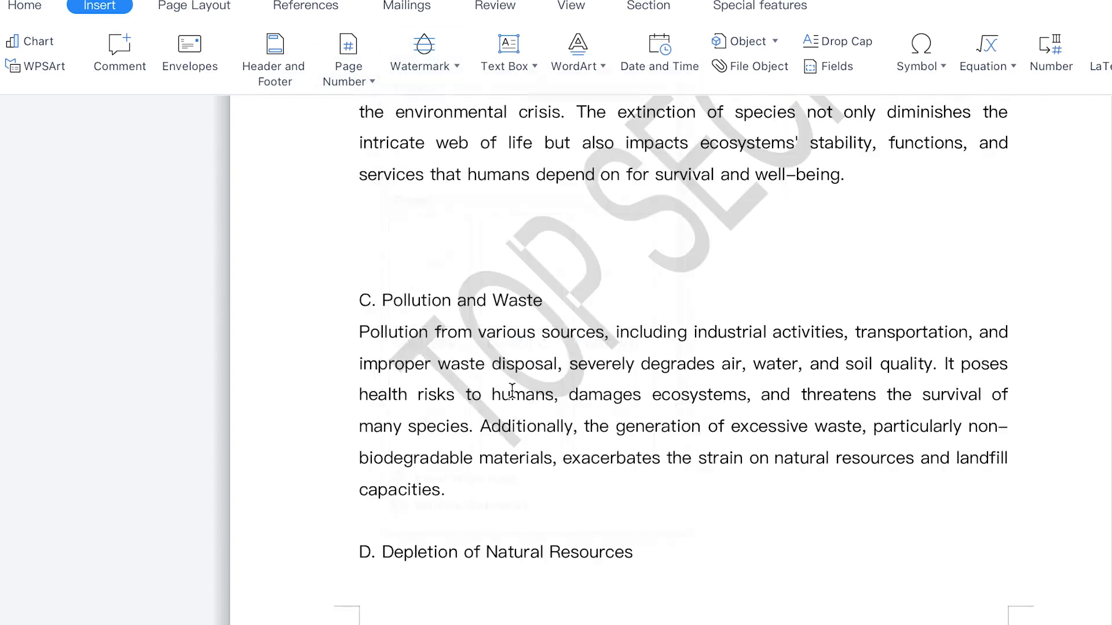
{"action": "scroll", "scroll_direction": "up", "scroll_amount": 3}
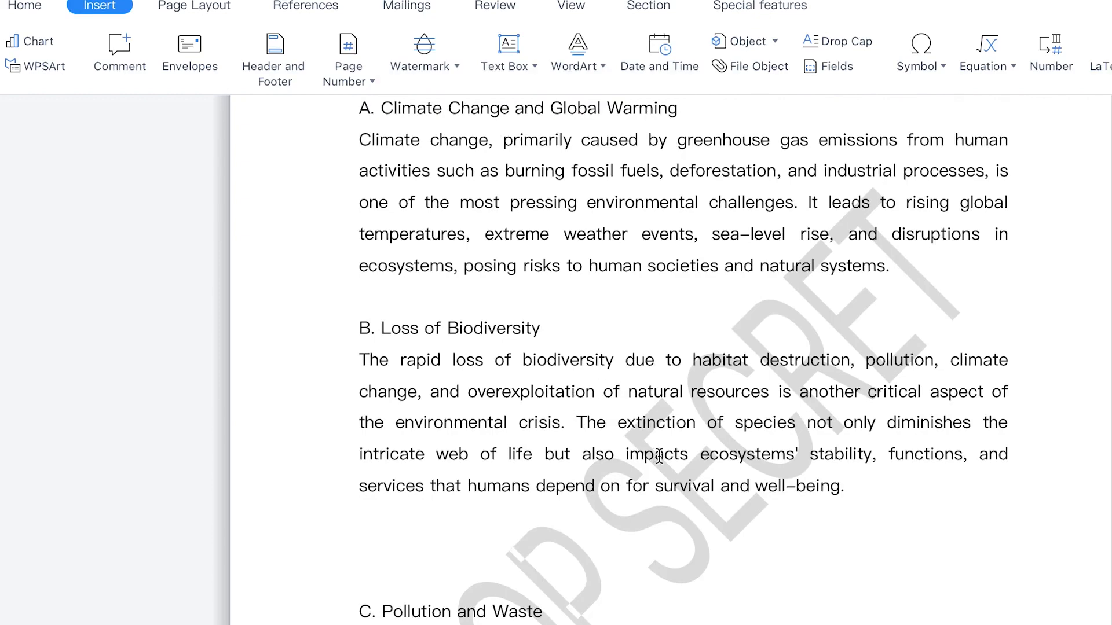
{"action": "scroll", "scroll_direction": "down", "scroll_amount": 3}
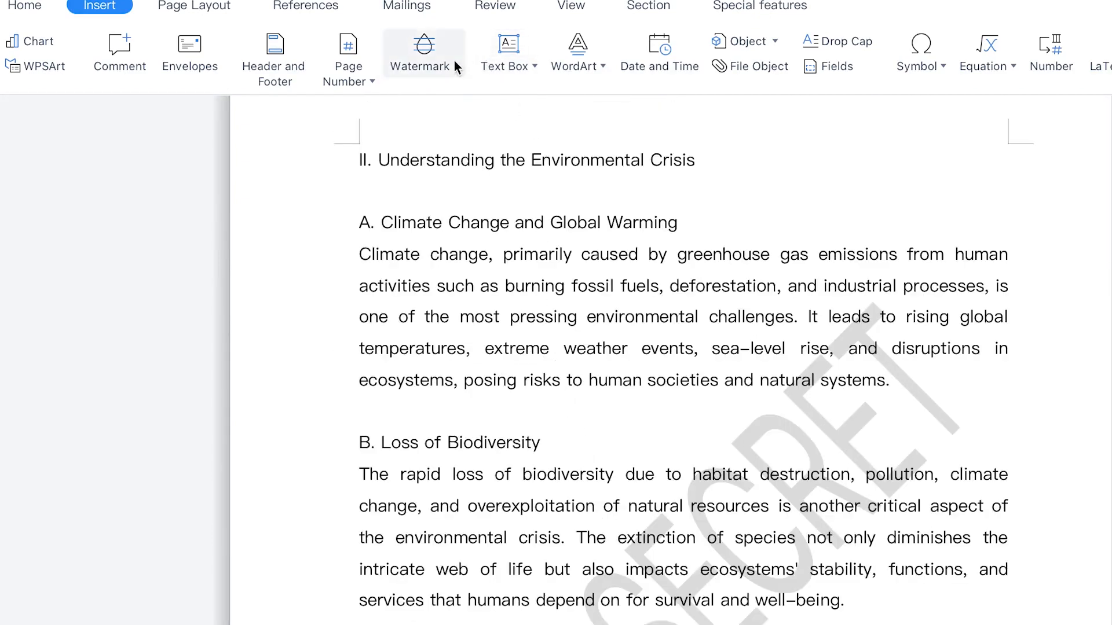
Step: Open the Watermark dialog from Add under Custom in the watermark gallery
{"action": "left_click", "coordinate": [421, 47]}
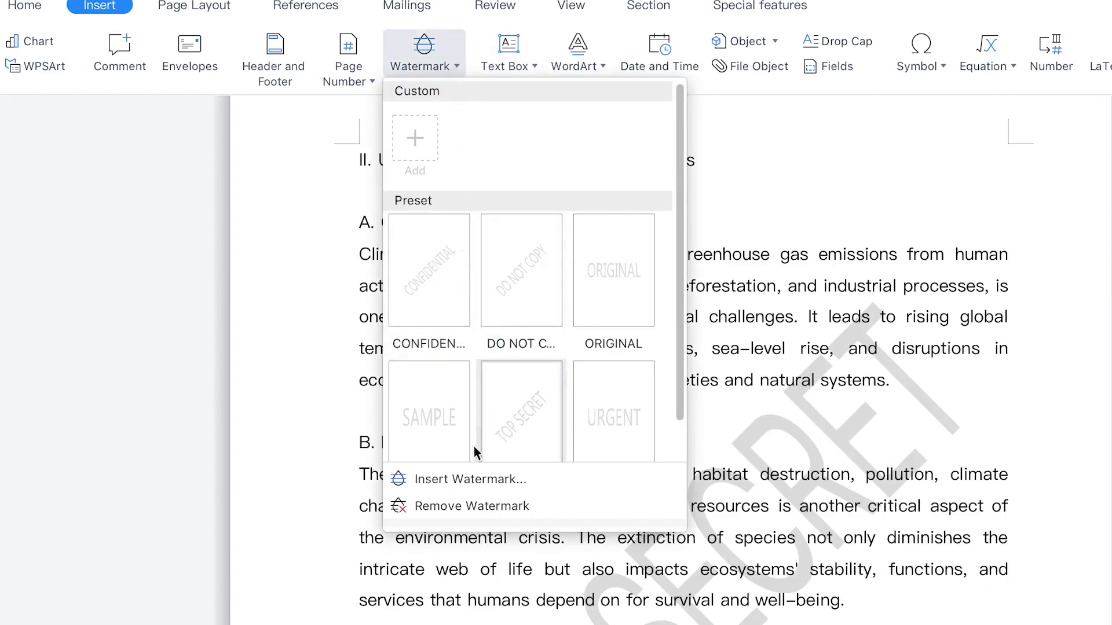
{"action": "mouse_move", "coordinate": [476, 486]}
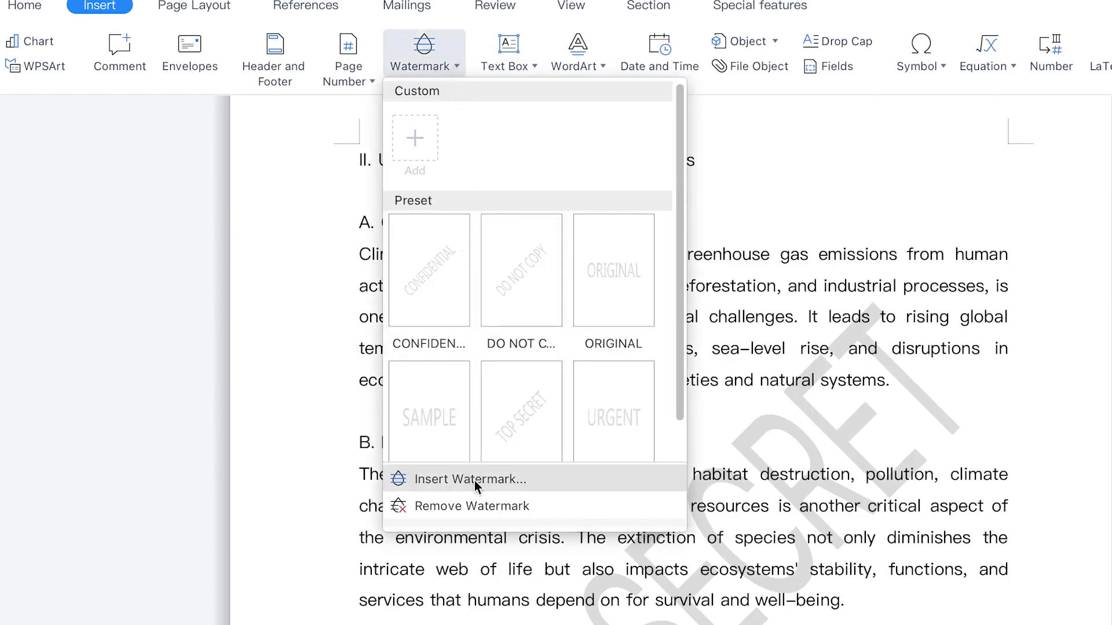
{"action": "mouse_move", "coordinate": [480, 514]}
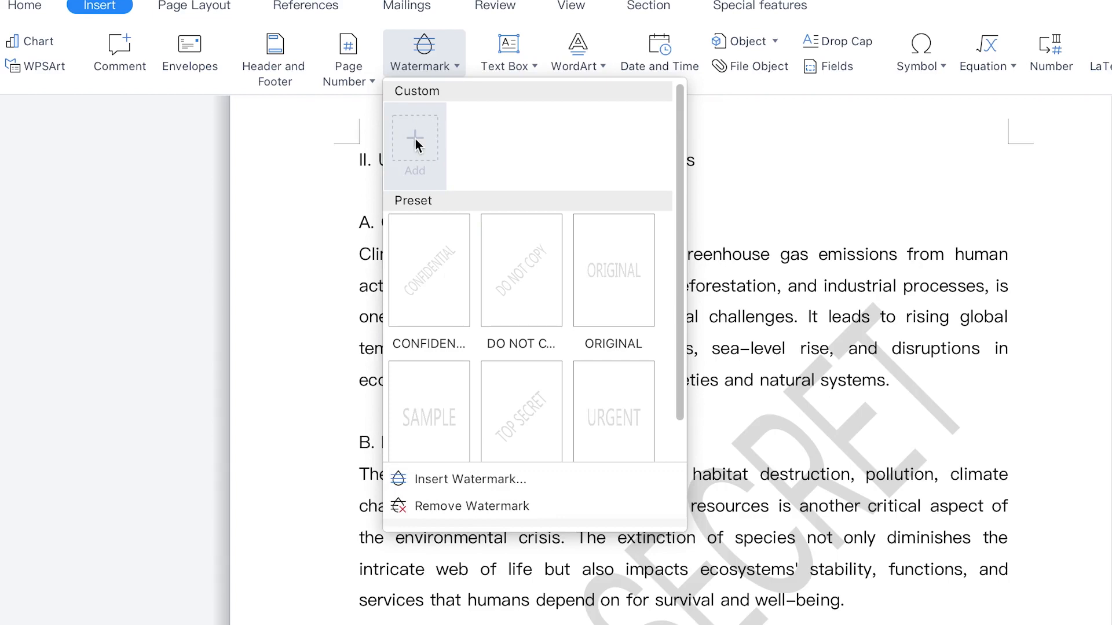
{"action": "left_click", "coordinate": [470, 479]}
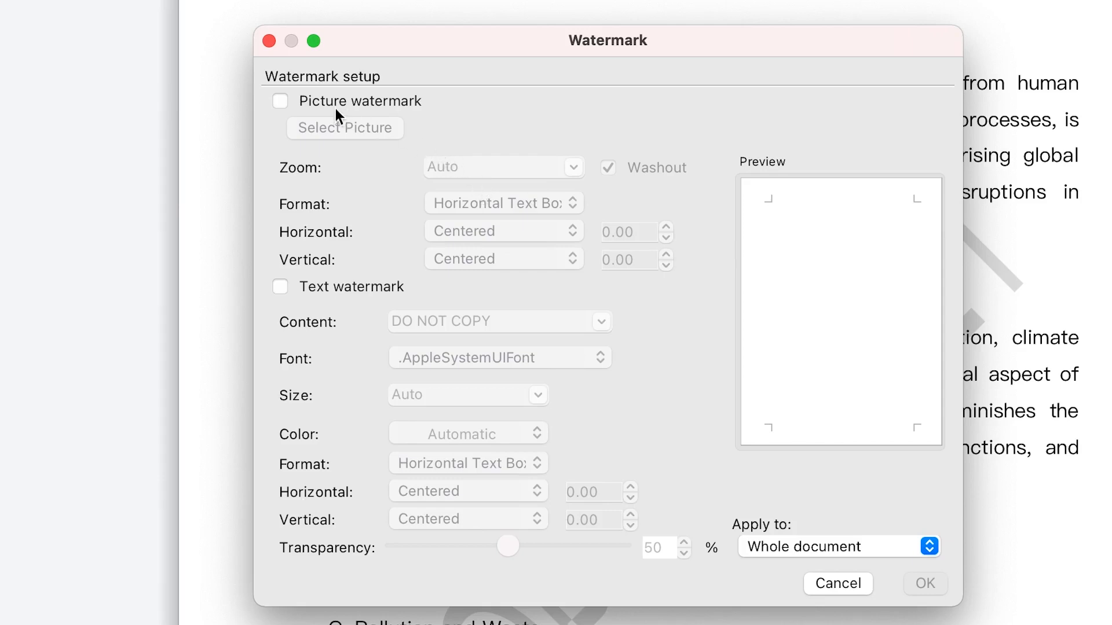
{"action": "mouse_move", "coordinate": [283, 109]}
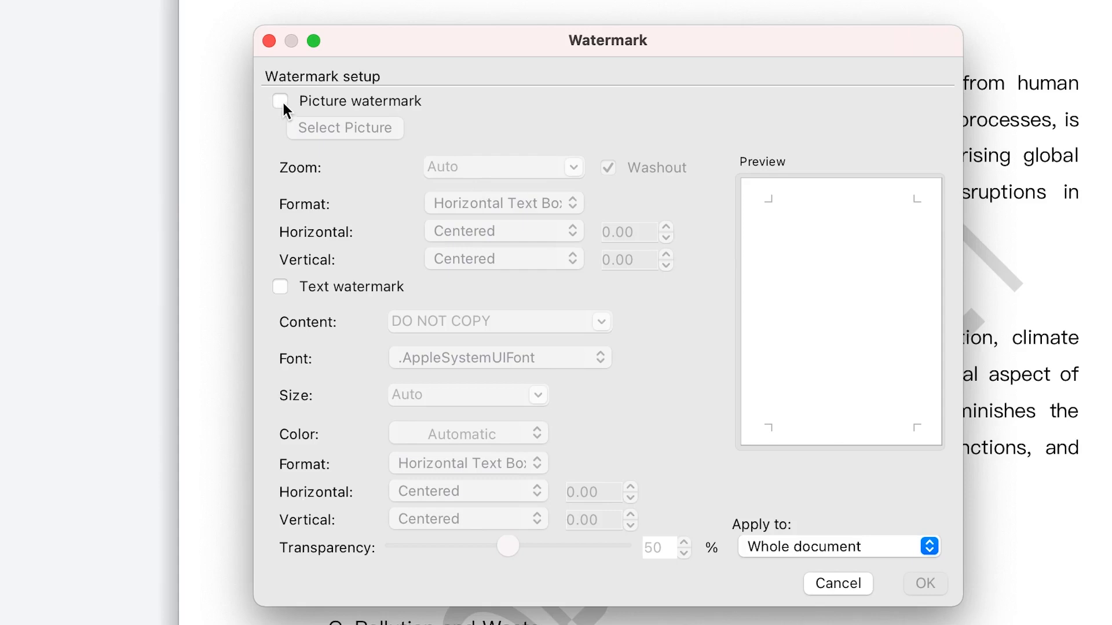
Step: Enable Picture watermark and choose gg-removebg-preview.png from Downloads
{"action": "left_click", "coordinate": [279, 102]}
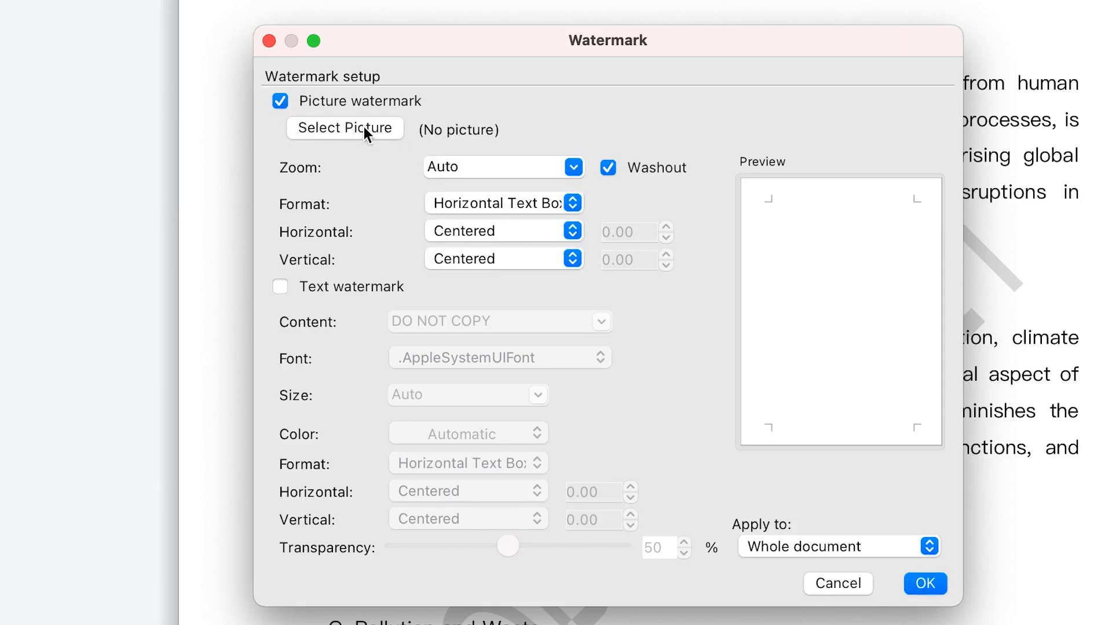
{"action": "left_click", "coordinate": [345, 128]}
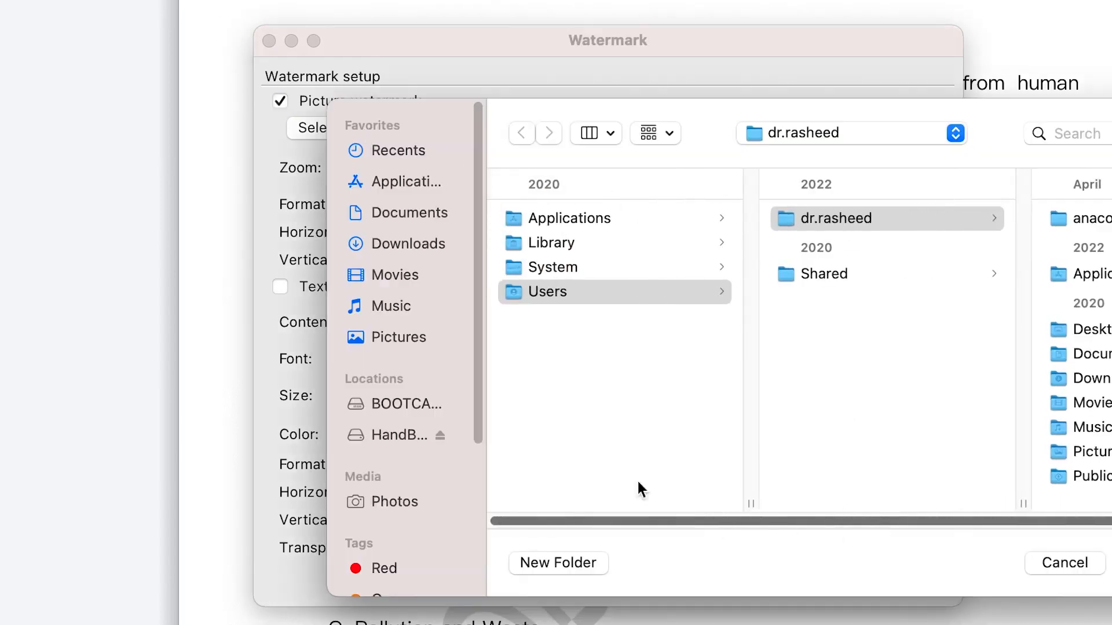
{"action": "left_click", "coordinate": [409, 243]}
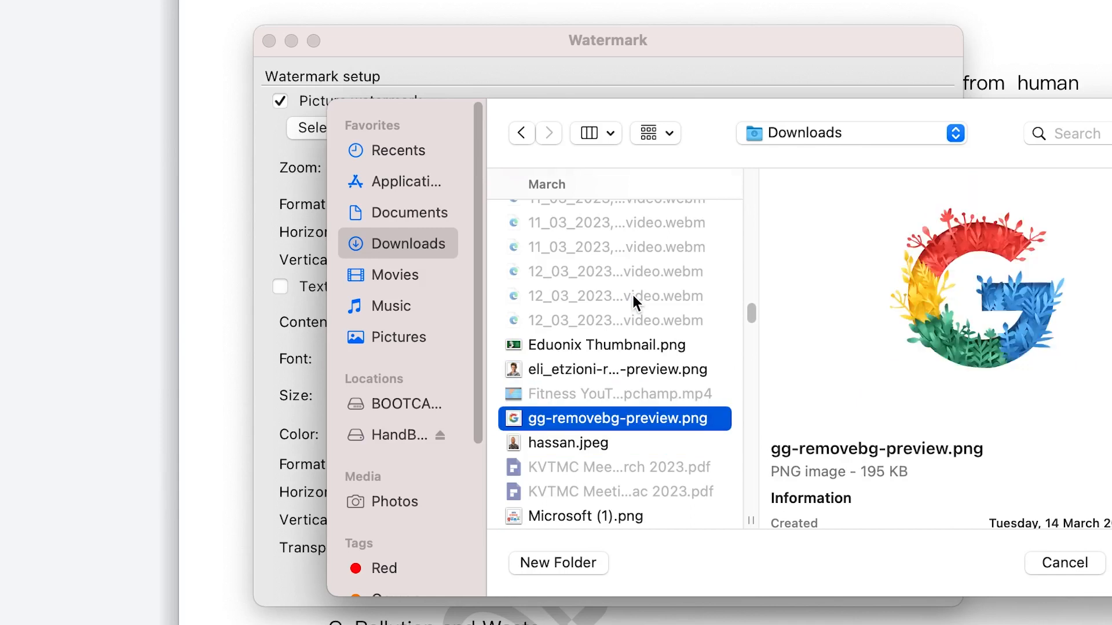
{"action": "mouse_move", "coordinate": [1062, 605]}
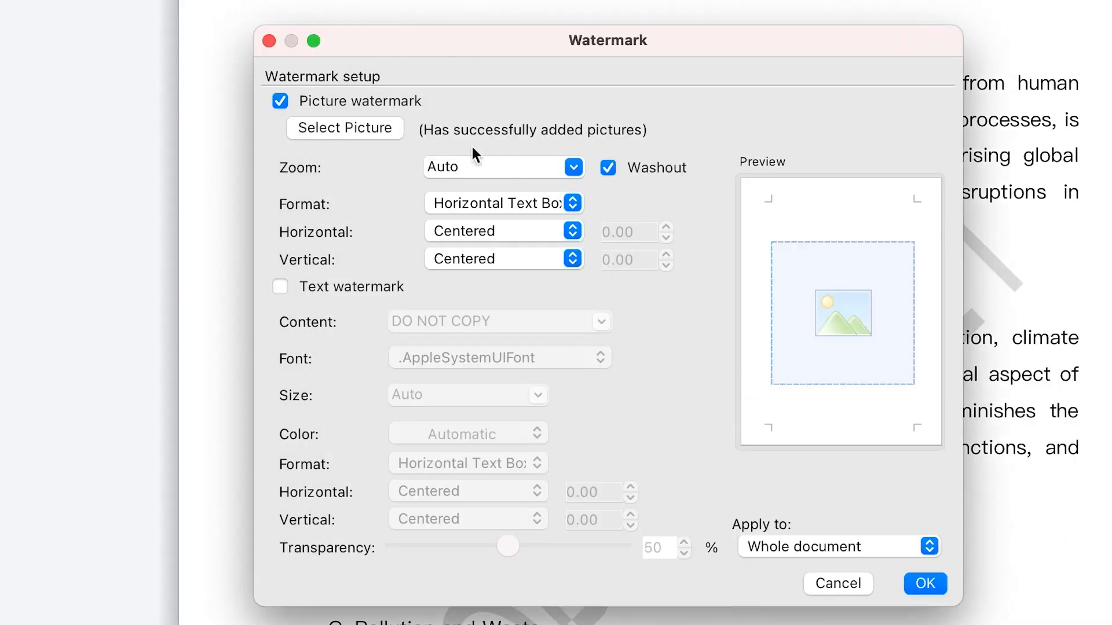
{"action": "mouse_move", "coordinate": [788, 268]}
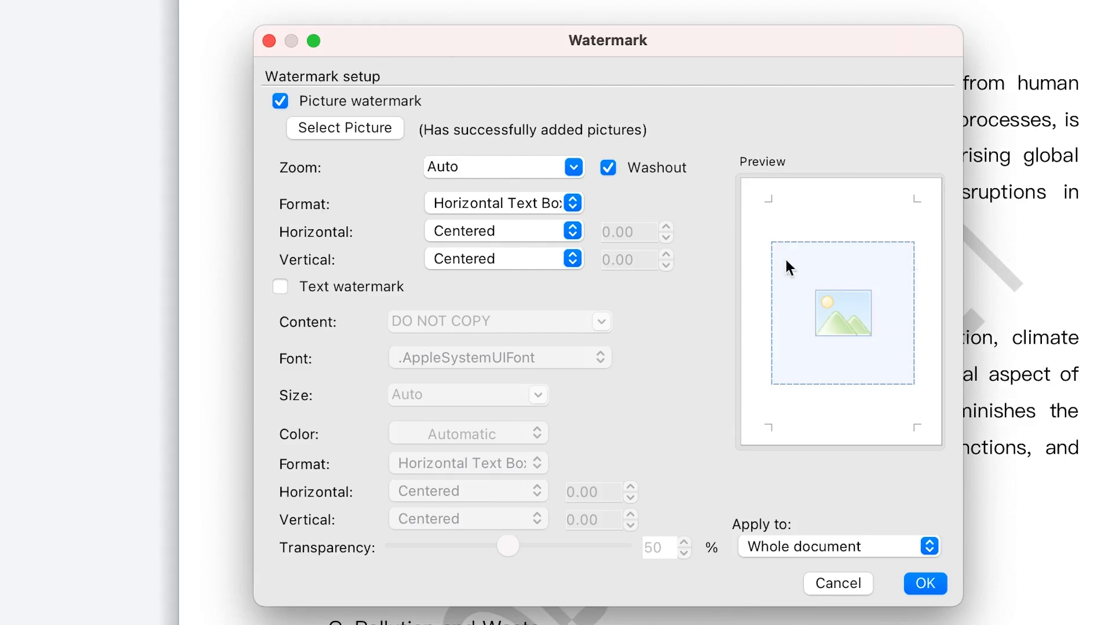
{"action": "mouse_move", "coordinate": [689, 214]}
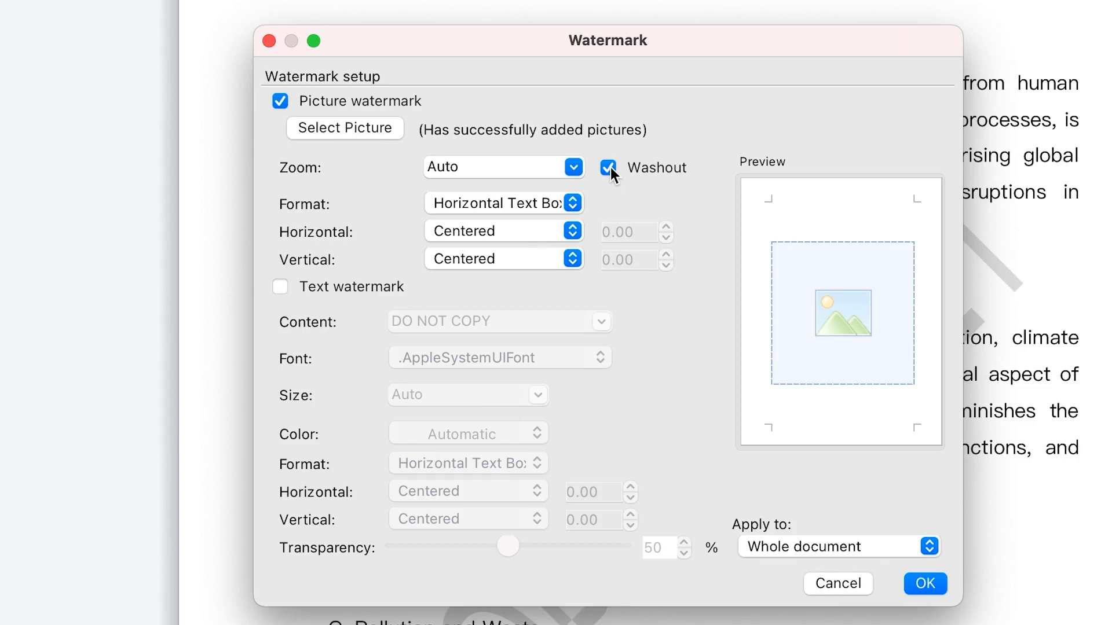
{"action": "mouse_move", "coordinate": [539, 225]}
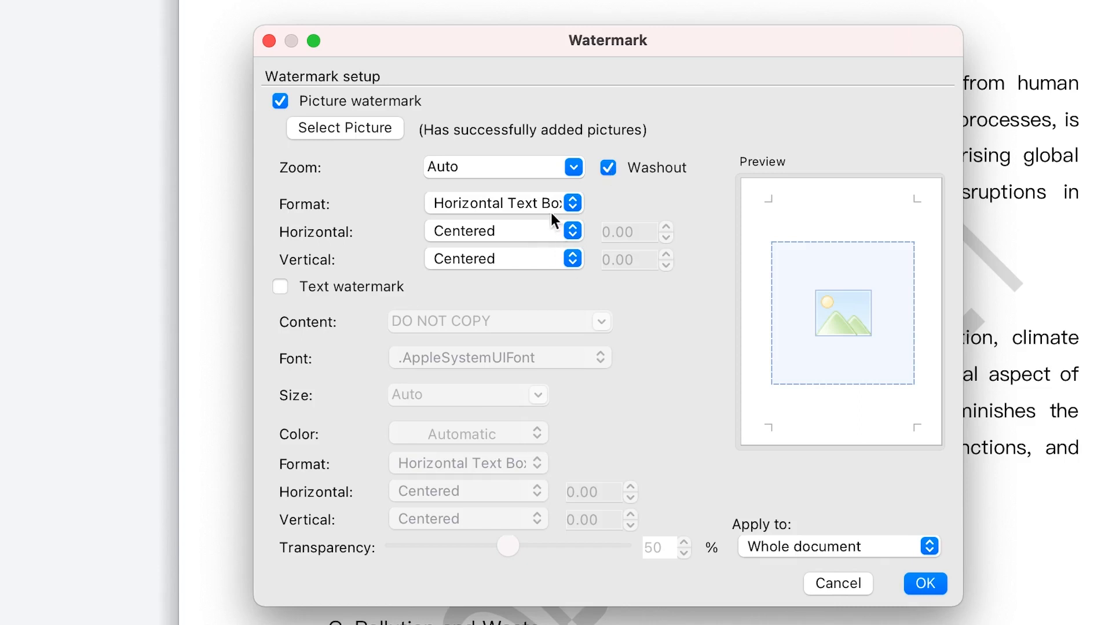
{"action": "mouse_move", "coordinate": [513, 161]}
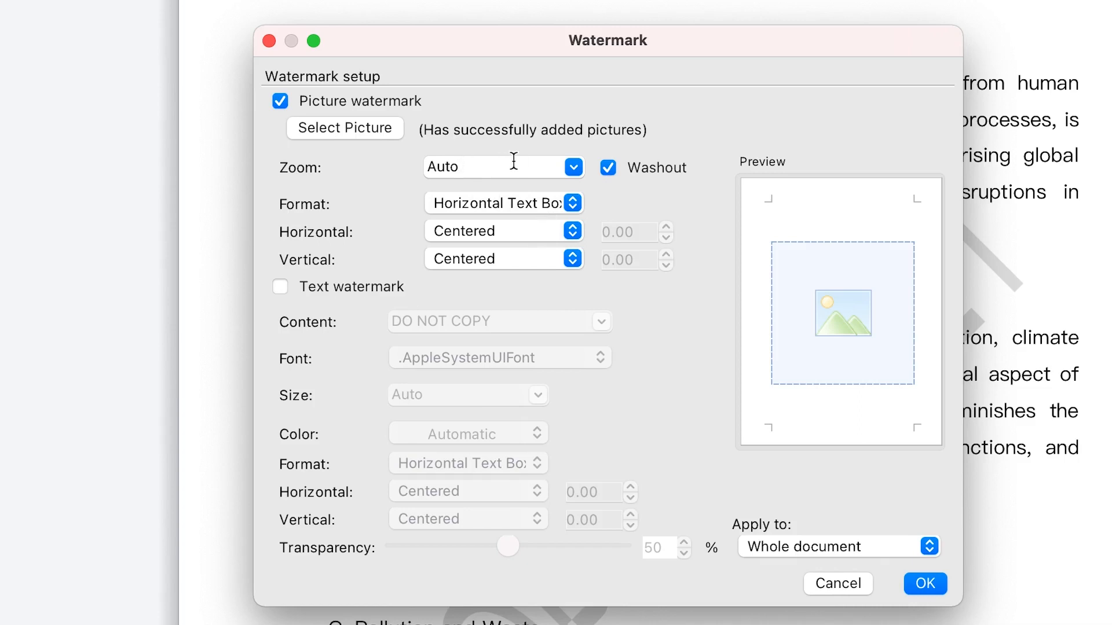
Step: Keep Auto zoom, Washout, centred layout and whole-document scope, then apply the picture watermark
{"action": "left_click", "coordinate": [571, 168]}
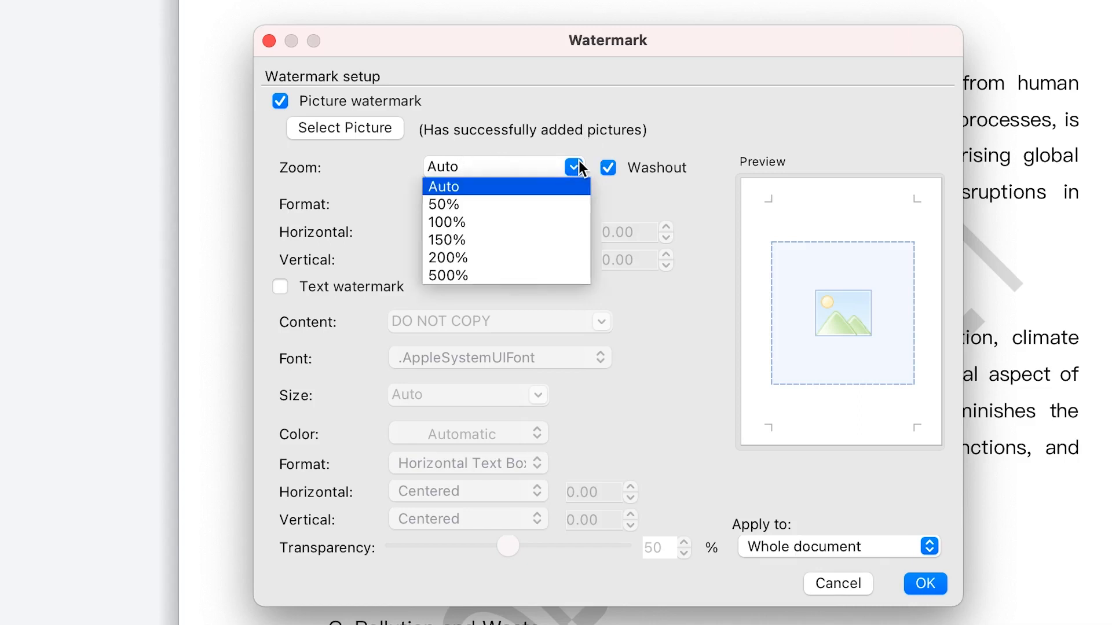
{"action": "mouse_move", "coordinate": [514, 232]}
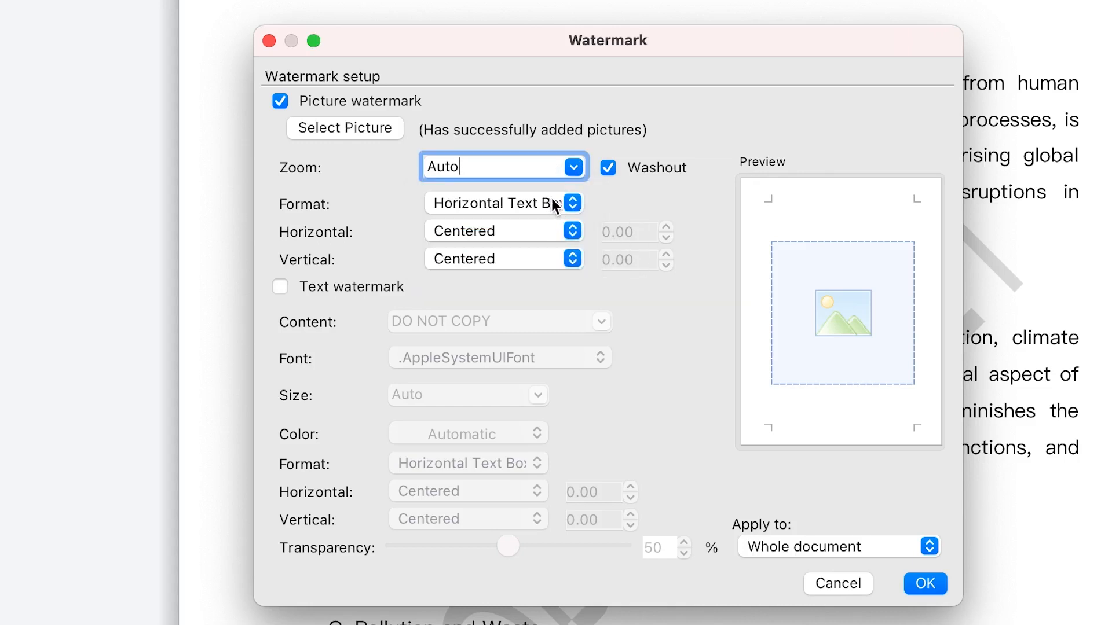
{"action": "mouse_move", "coordinate": [538, 215]}
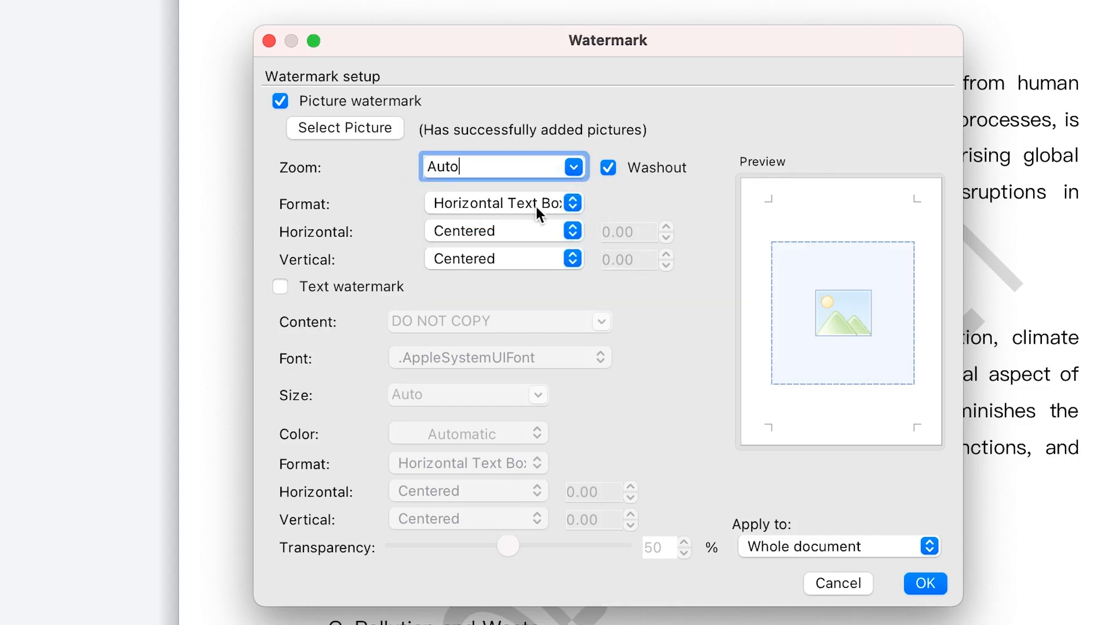
{"action": "mouse_move", "coordinate": [526, 214]}
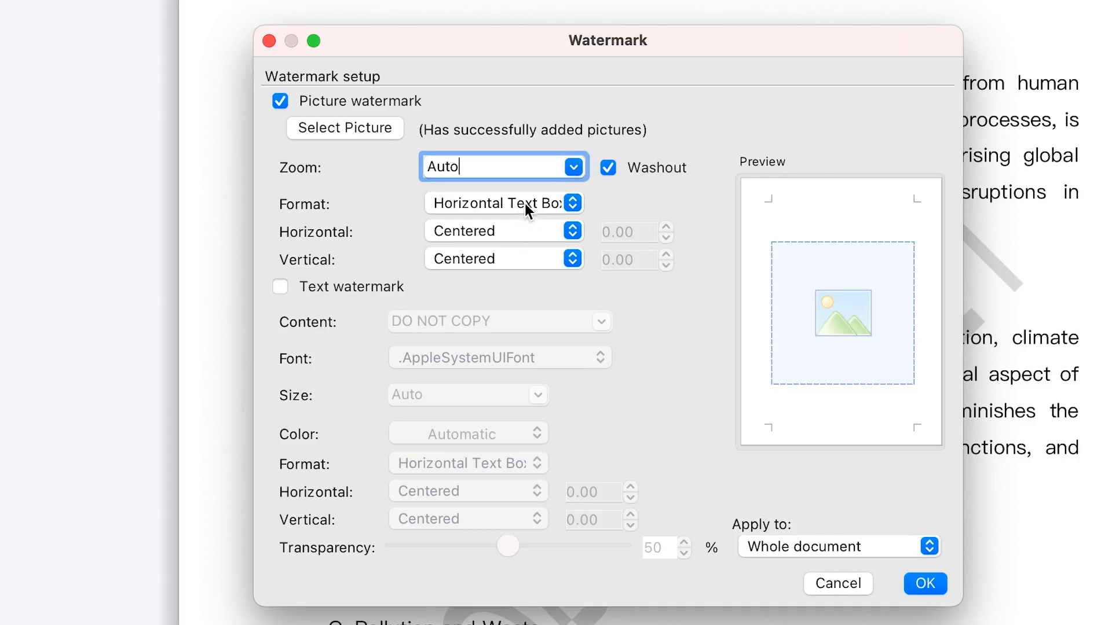
{"action": "left_click", "coordinate": [503, 203]}
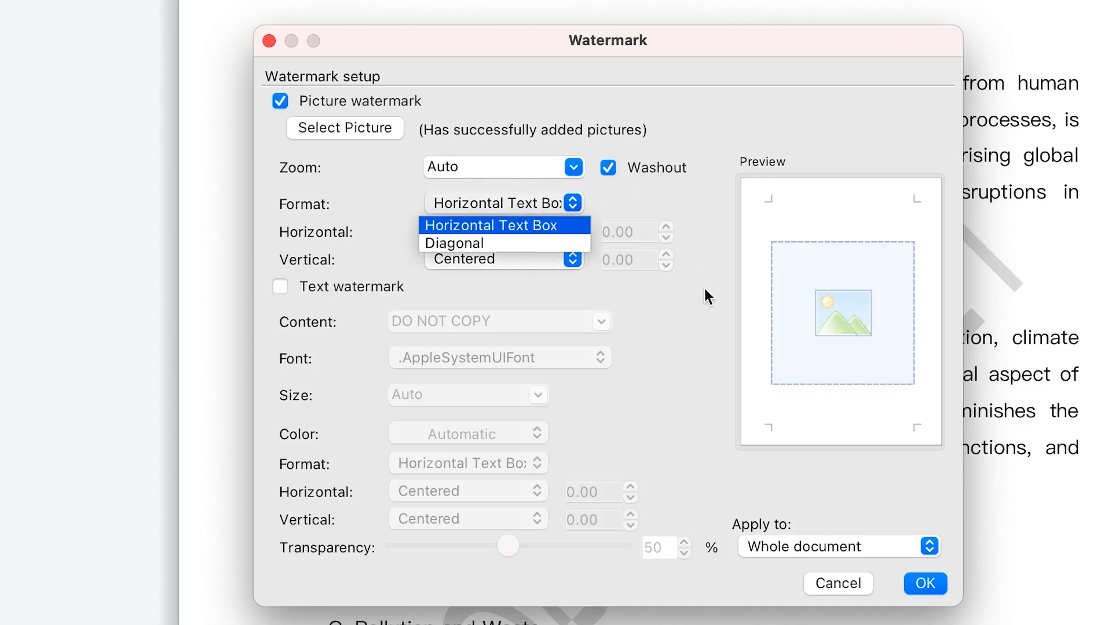
{"action": "left_click", "coordinate": [504, 226]}
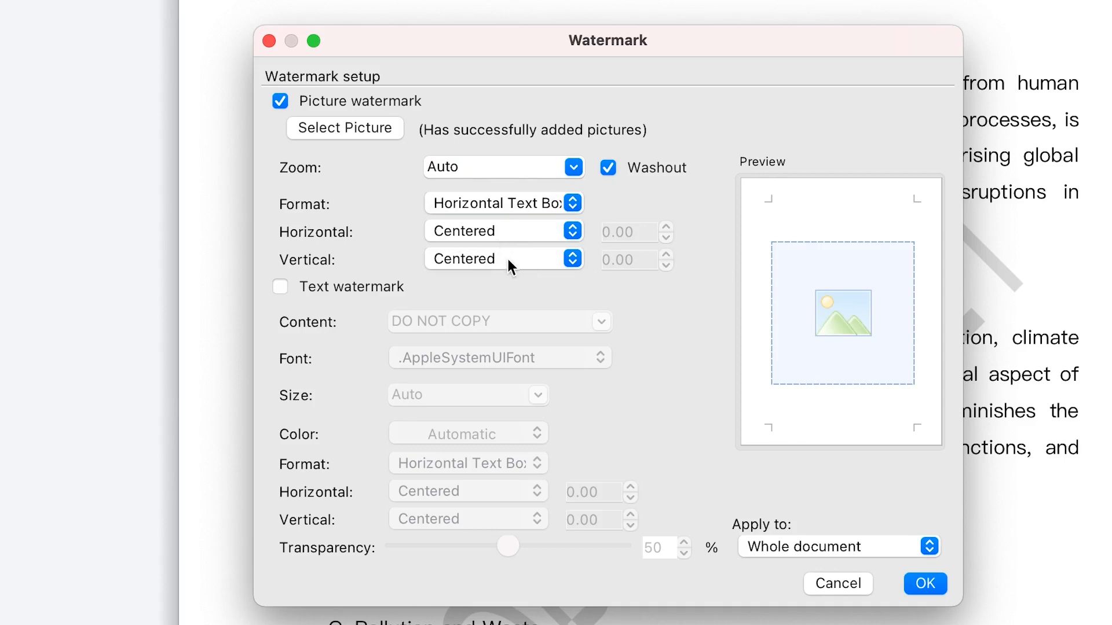
{"action": "left_click", "coordinate": [503, 259]}
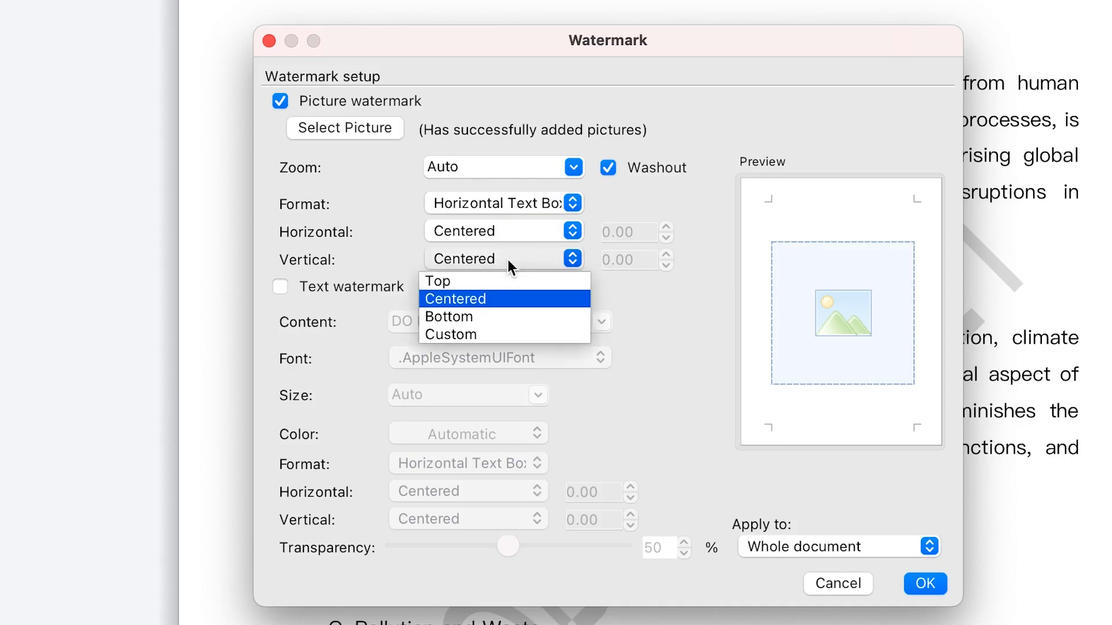
{"action": "left_click", "coordinate": [455, 299]}
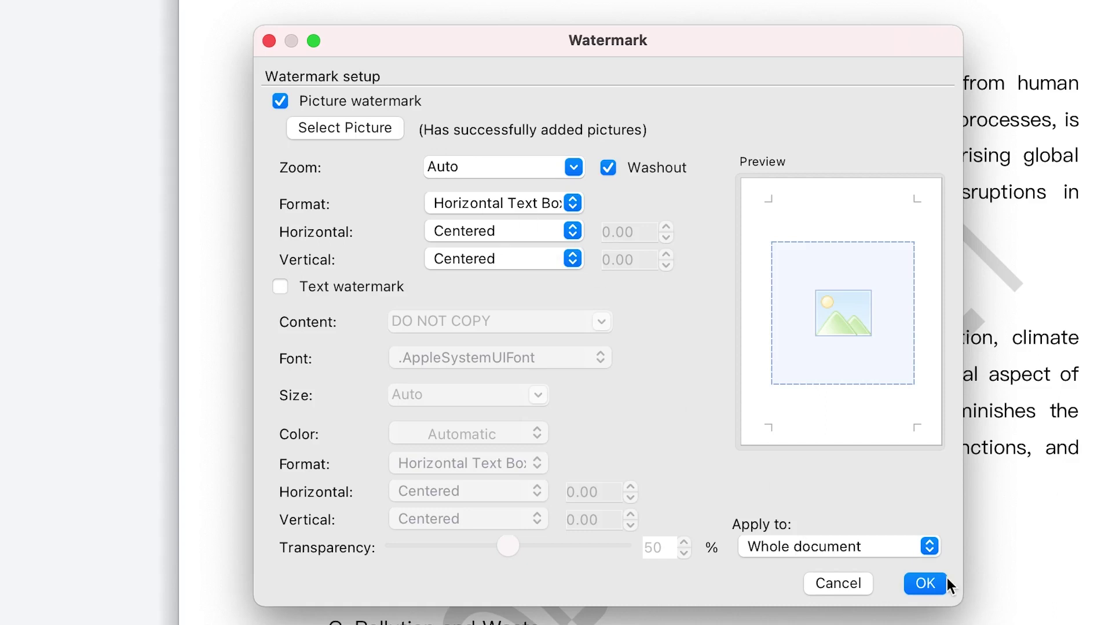
{"action": "mouse_move", "coordinate": [854, 551]}
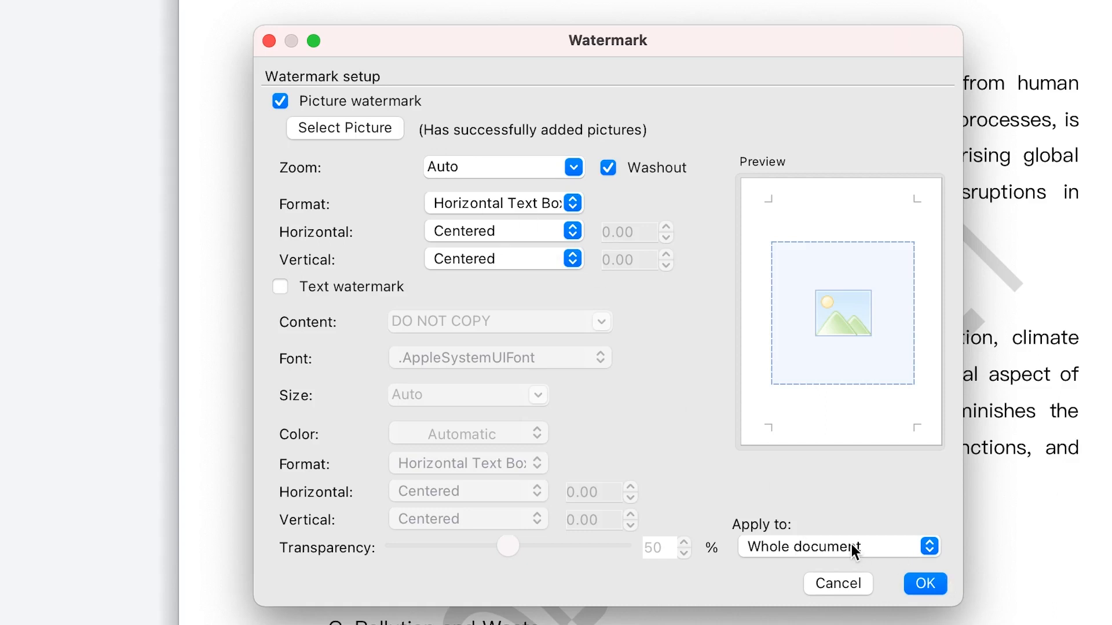
{"action": "left_click", "coordinate": [840, 547]}
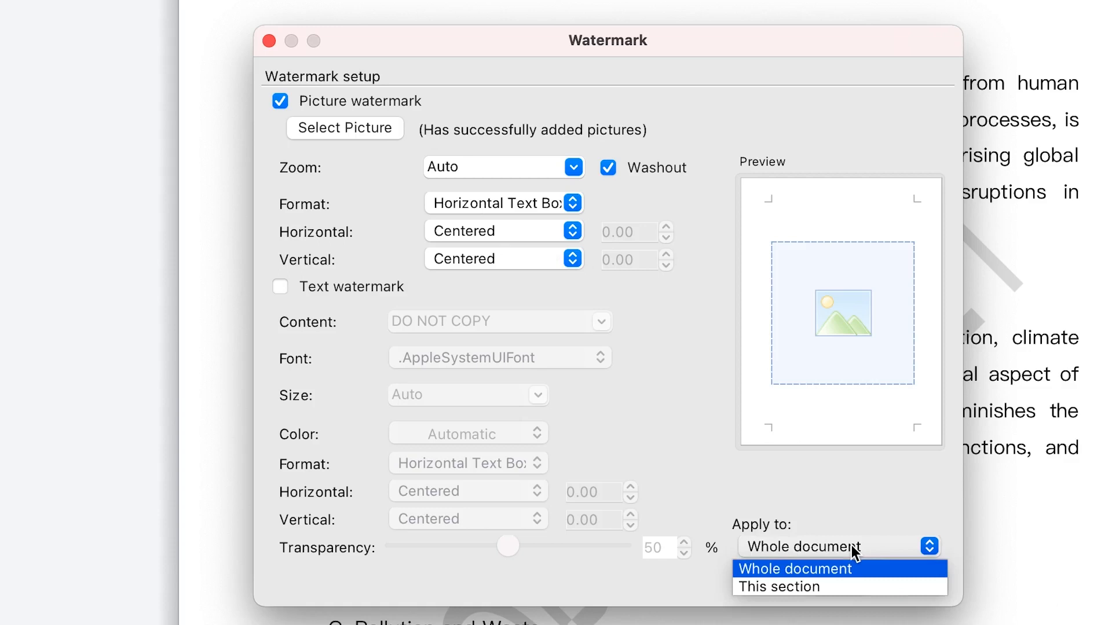
{"action": "left_click", "coordinate": [800, 569]}
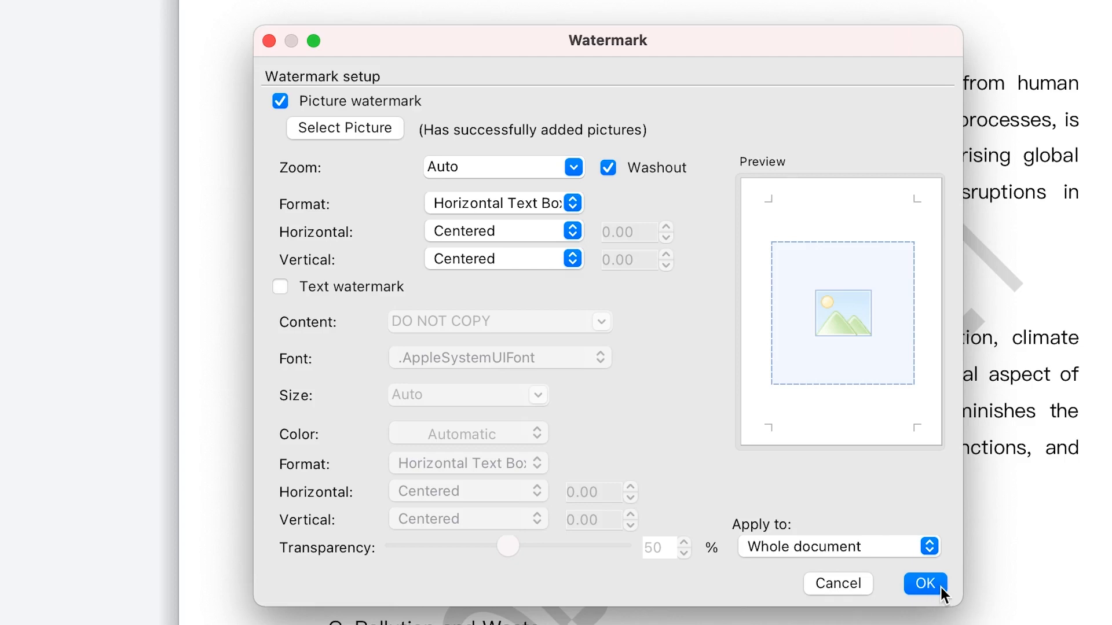
{"action": "left_click", "coordinate": [924, 584]}
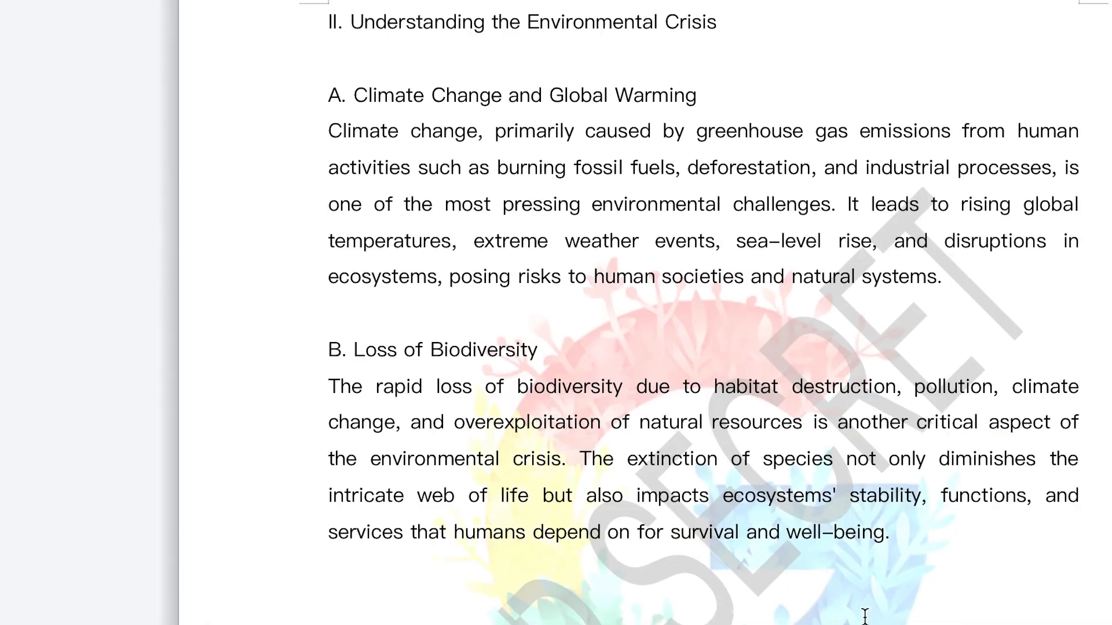
Step: Scroll through the later pages to check the colourful picture watermark alongside TOP SECRET
{"action": "scroll", "scroll_direction": "down", "scroll_amount": 3}
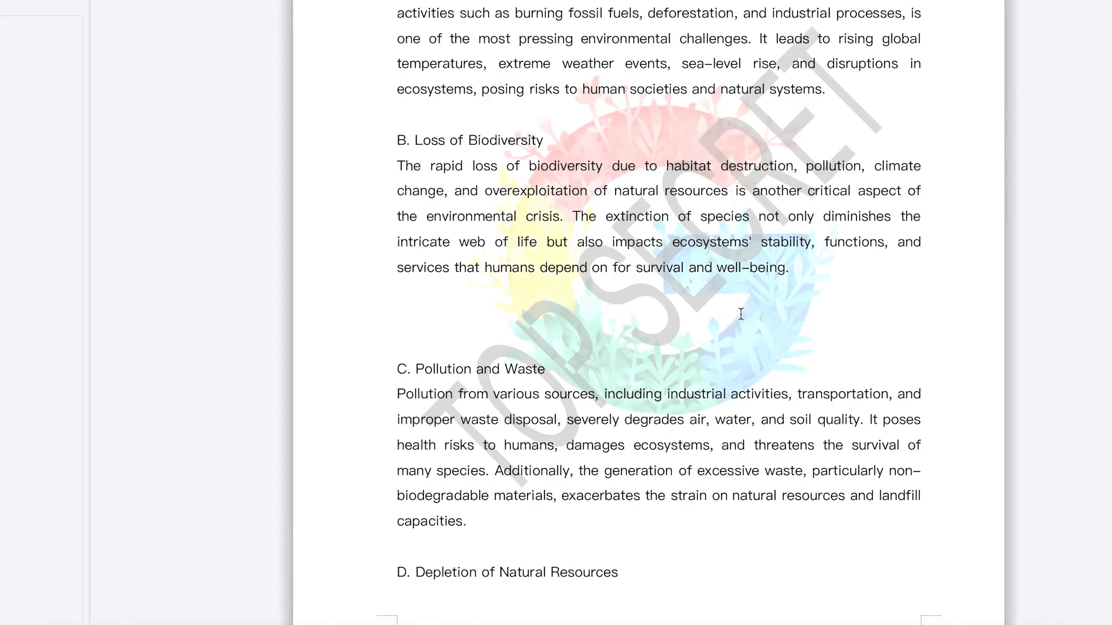
{"action": "scroll", "scroll_direction": "down", "scroll_amount": 3}
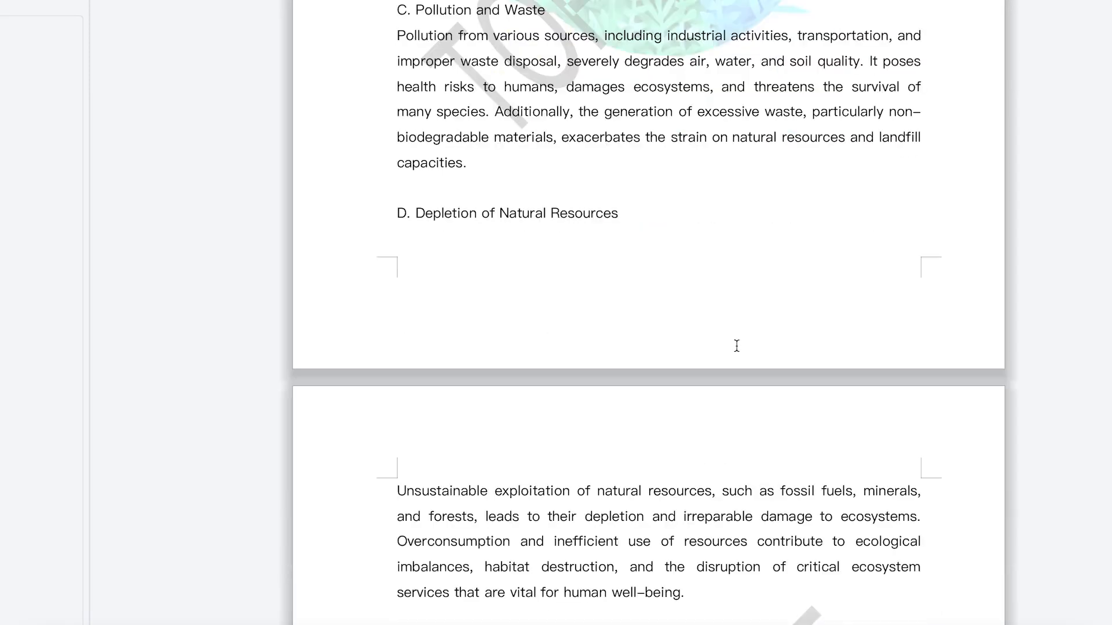
{"action": "scroll", "scroll_direction": "down", "scroll_amount": 3}
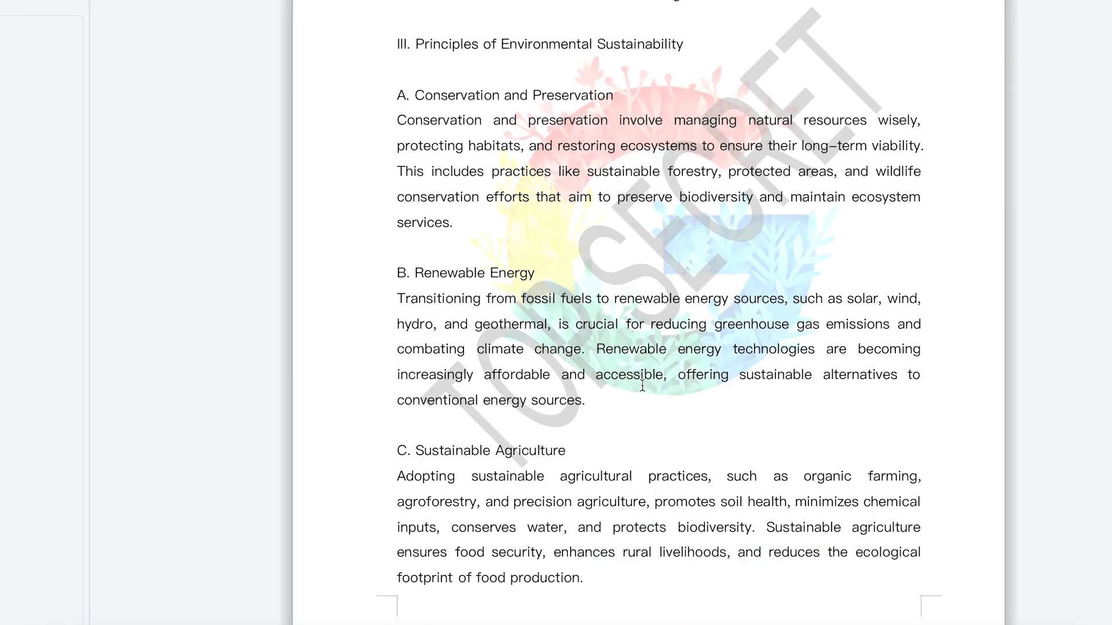
{"action": "mouse_move", "coordinate": [705, 327]}
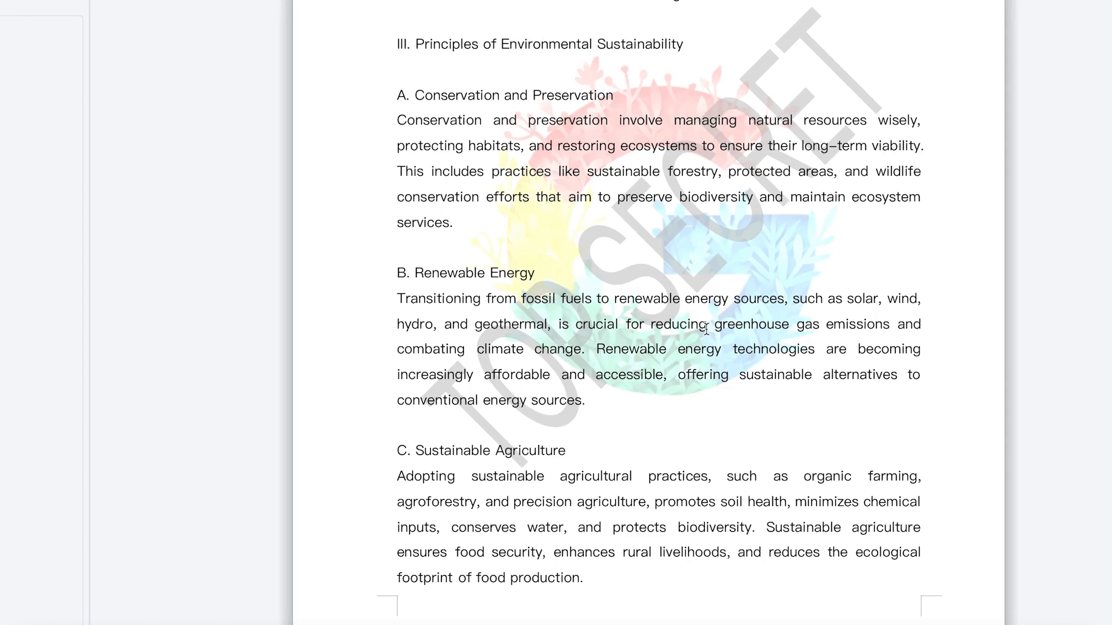
{"action": "mouse_move", "coordinate": [706, 330]}
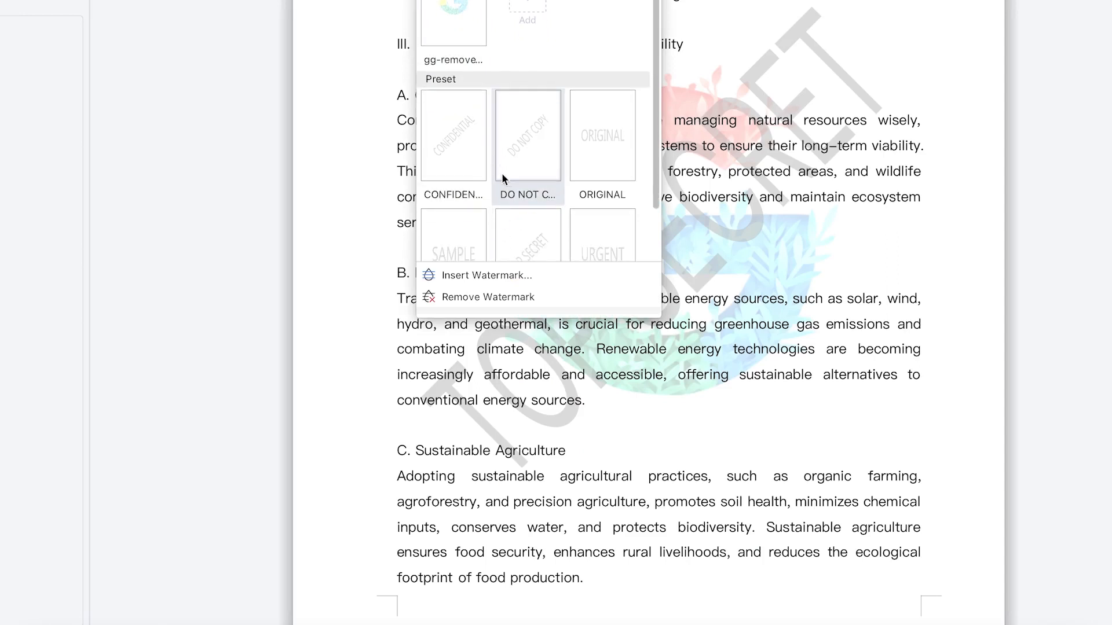
Step: Start a new custom watermark using DO NOT COPY text, keeping the .AppleSystemUIFont font
{"action": "scroll", "scroll_direction": "down", "scroll_amount": 3}
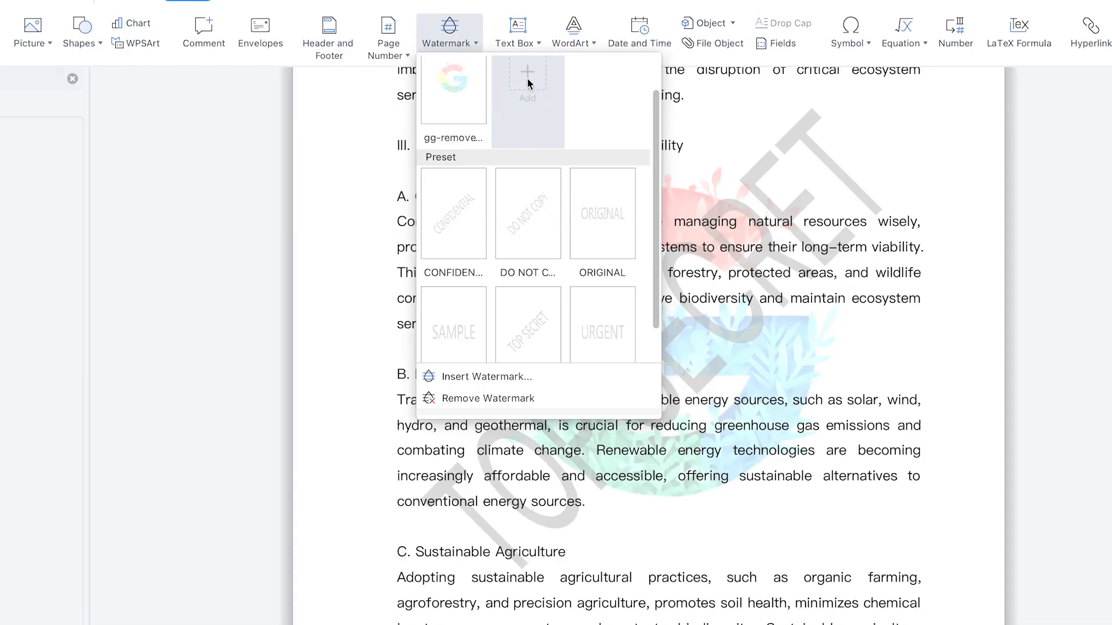
{"action": "left_click", "coordinate": [485, 376]}
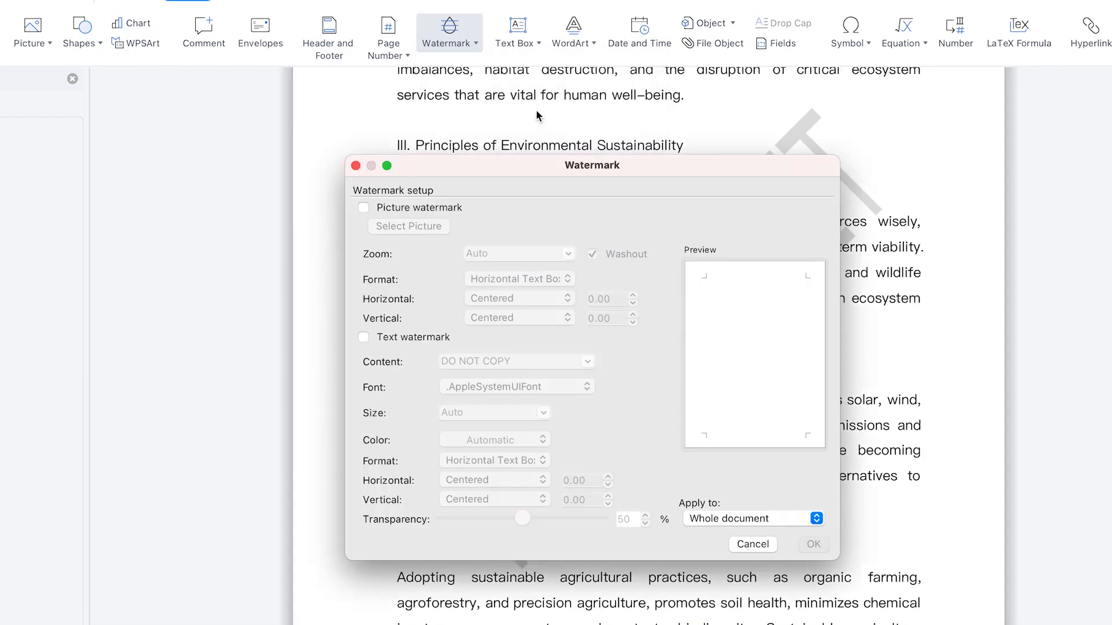
{"action": "mouse_move", "coordinate": [408, 219]}
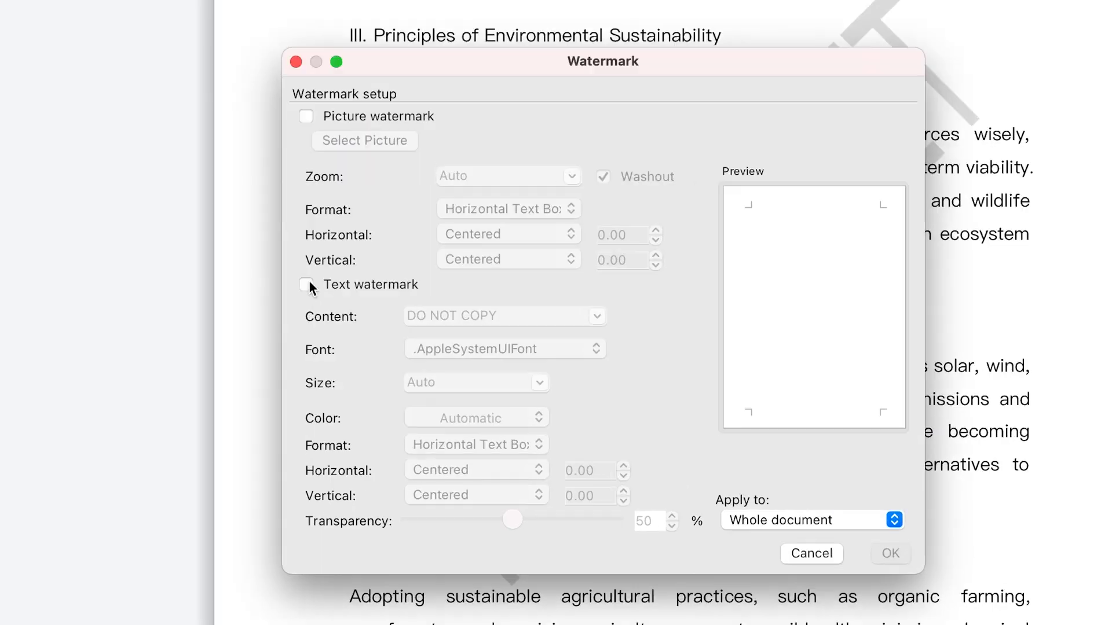
{"action": "left_click", "coordinate": [306, 284]}
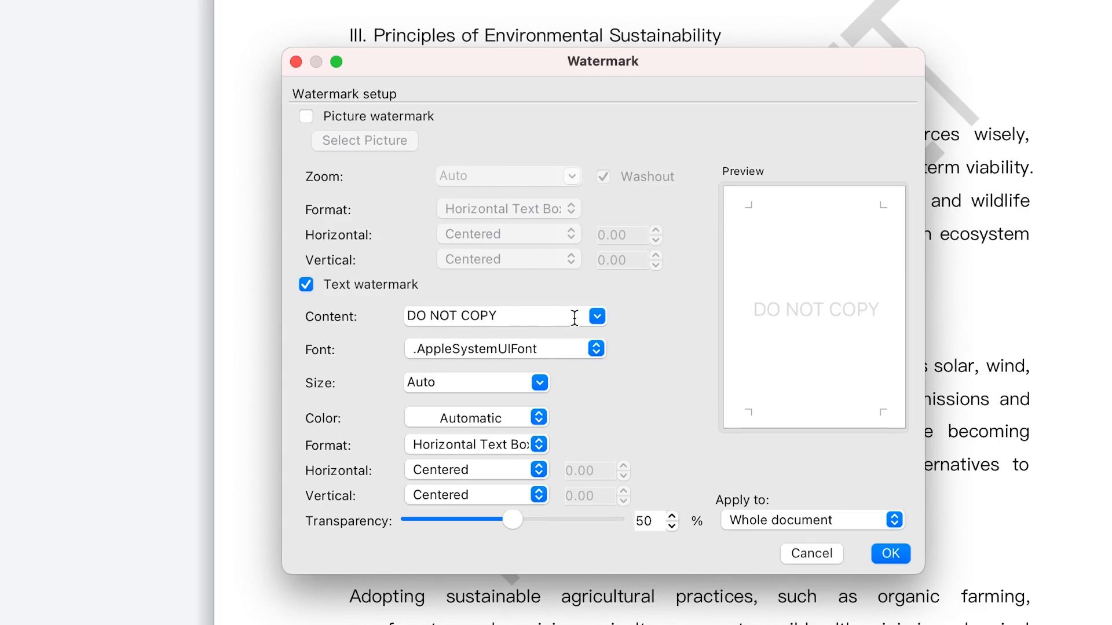
{"action": "left_click", "coordinate": [596, 316]}
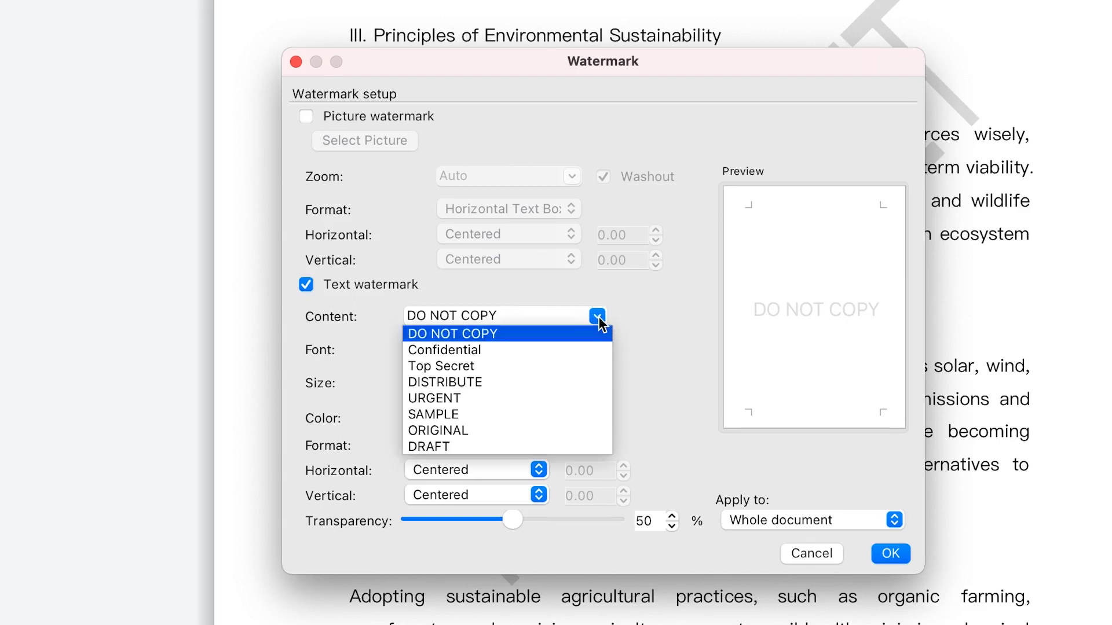
{"action": "mouse_move", "coordinate": [565, 378]}
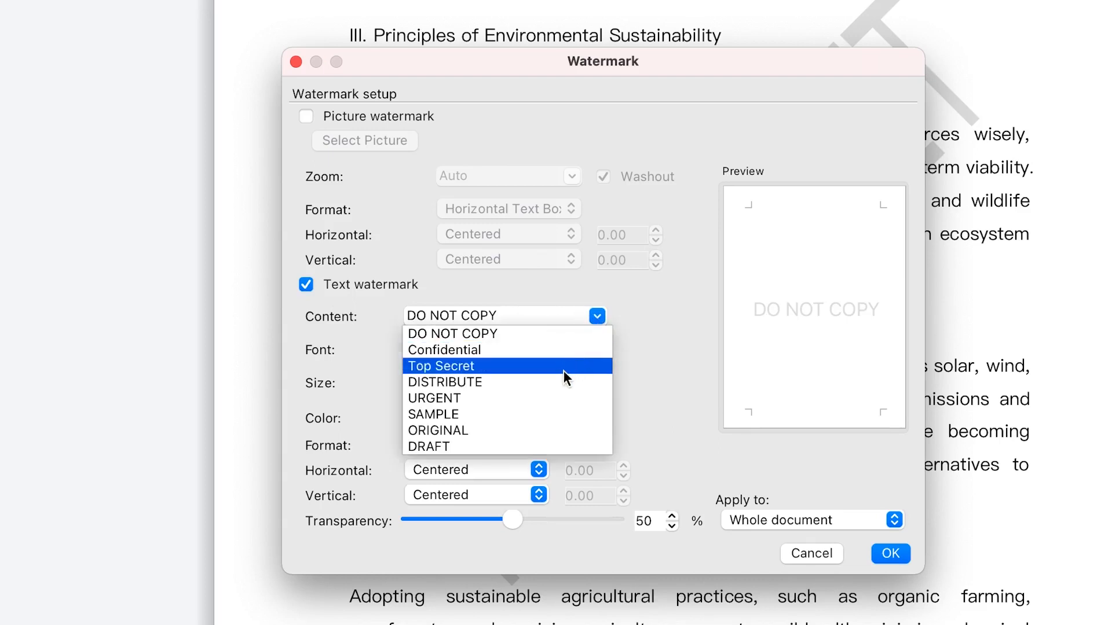
{"action": "mouse_move", "coordinate": [537, 431]}
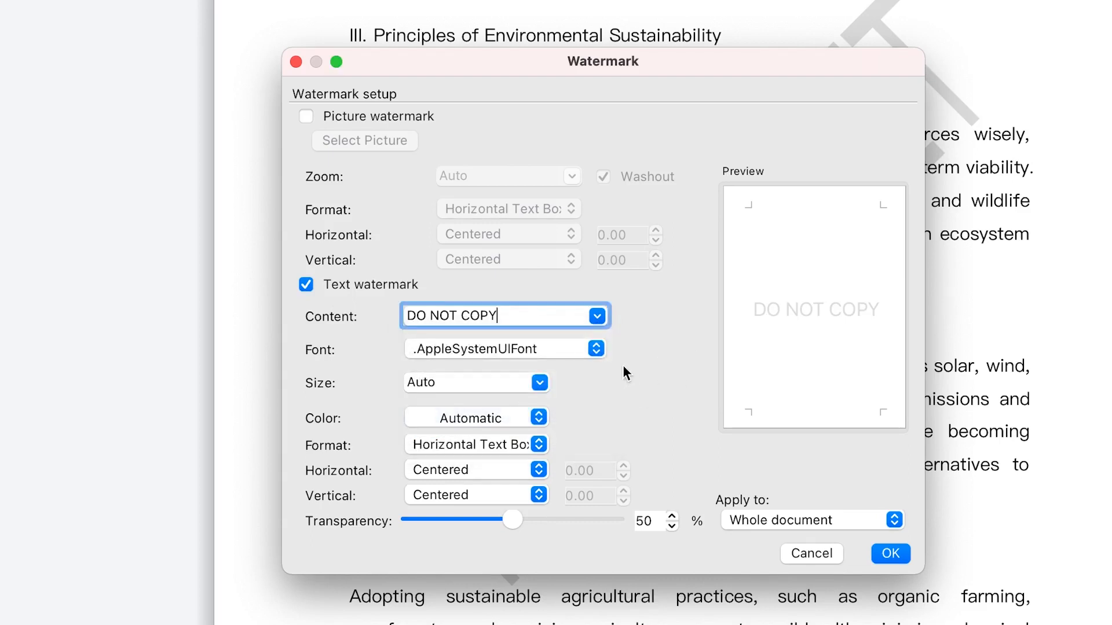
{"action": "left_click", "coordinate": [539, 383]}
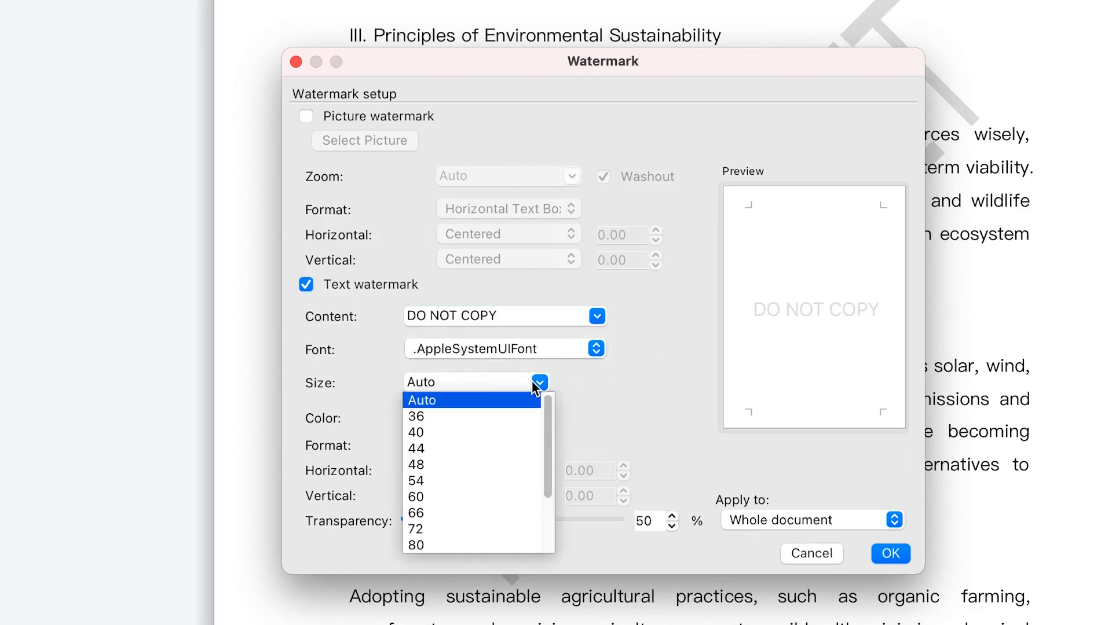
{"action": "left_click", "coordinate": [421, 400]}
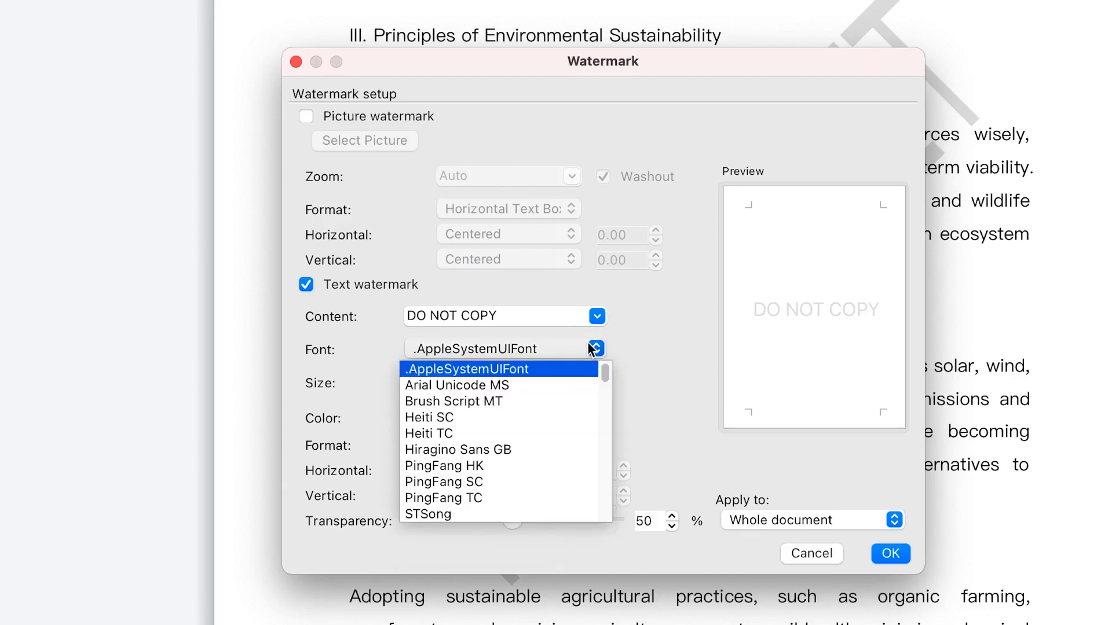
{"action": "left_click", "coordinate": [466, 369]}
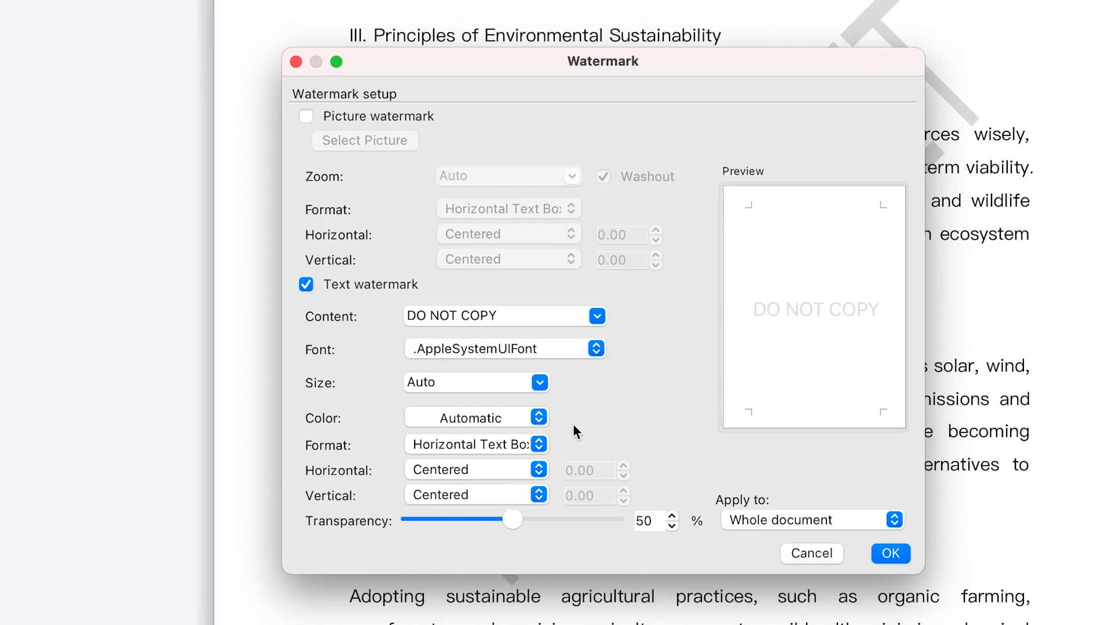
Step: Set the DO NOT COPY watermark text colour to red
{"action": "left_click", "coordinate": [538, 417]}
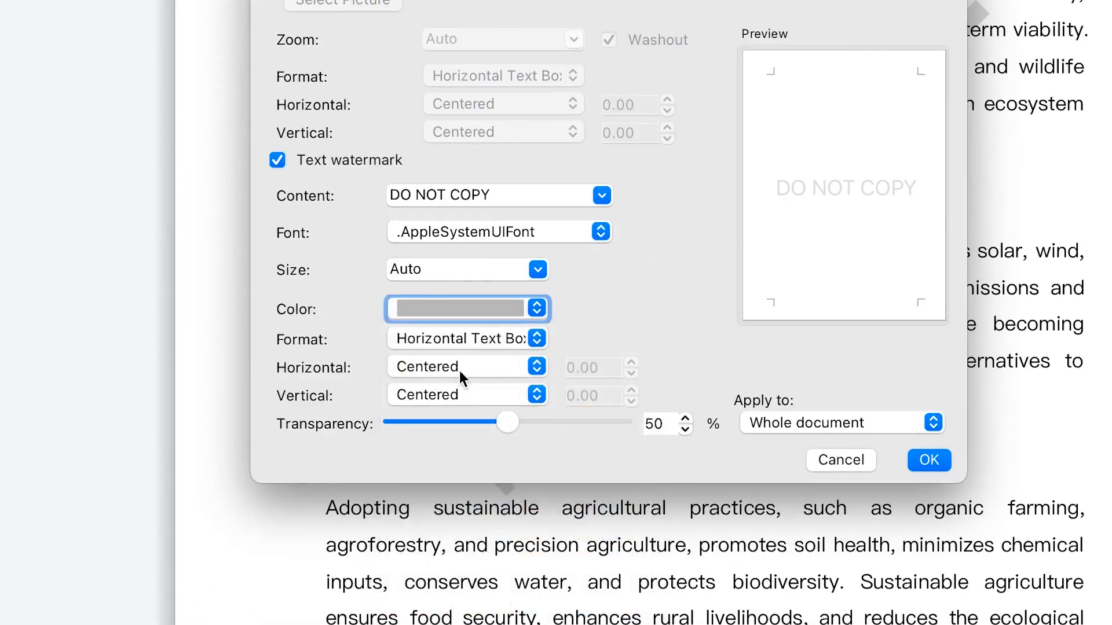
{"action": "mouse_move", "coordinate": [466, 313]}
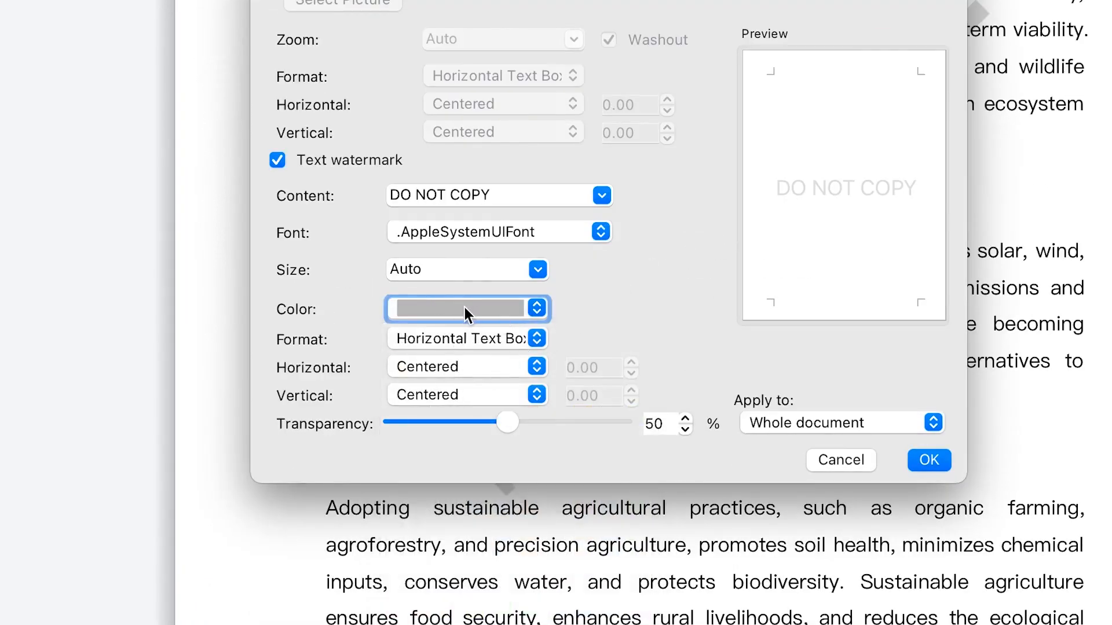
{"action": "mouse_move", "coordinate": [458, 361]}
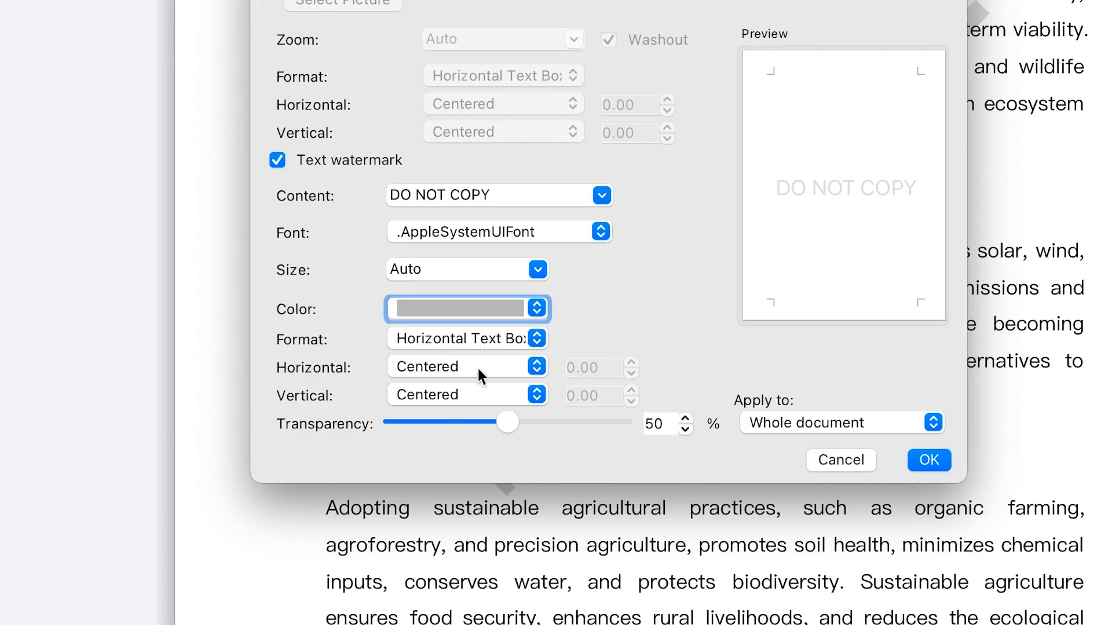
{"action": "mouse_move", "coordinate": [508, 426]}
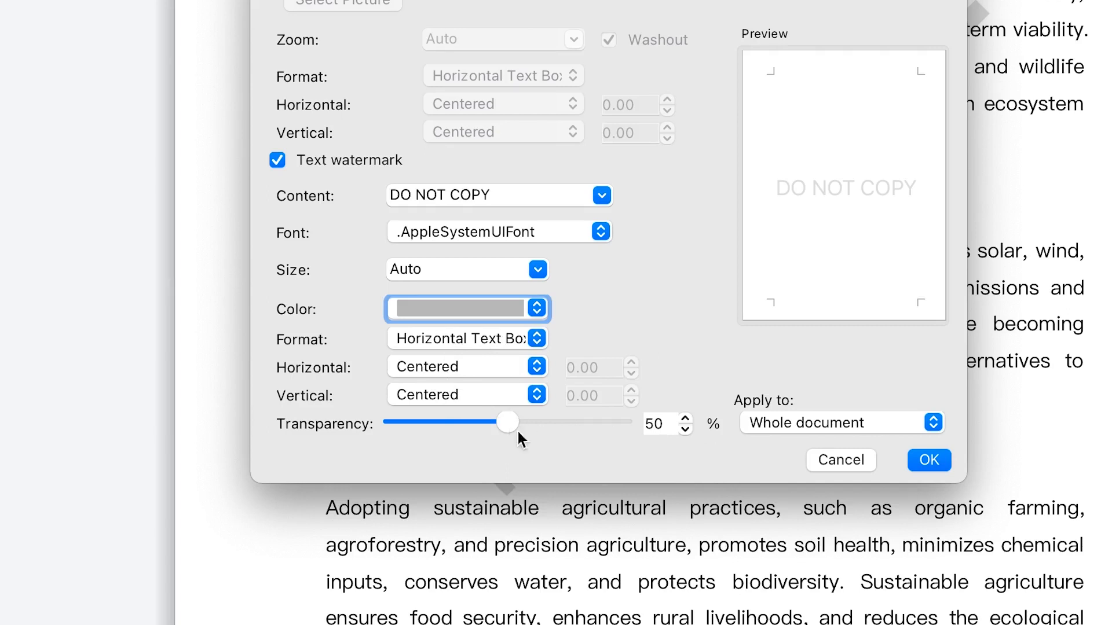
{"action": "mouse_move", "coordinate": [731, 339]}
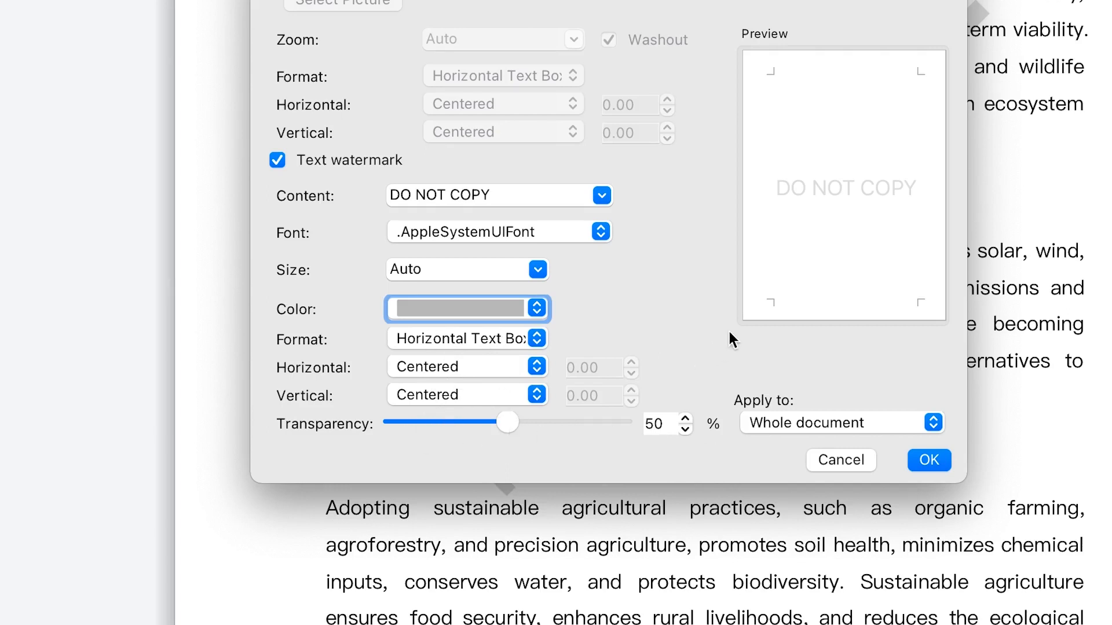
{"action": "mouse_move", "coordinate": [943, 184]}
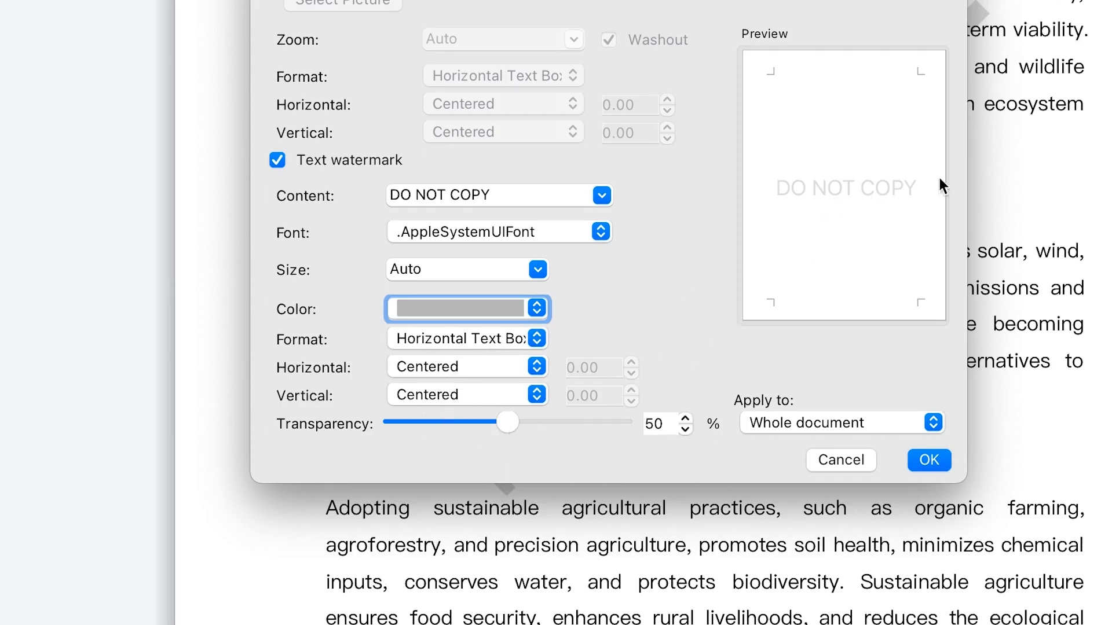
{"action": "mouse_move", "coordinate": [580, 314]}
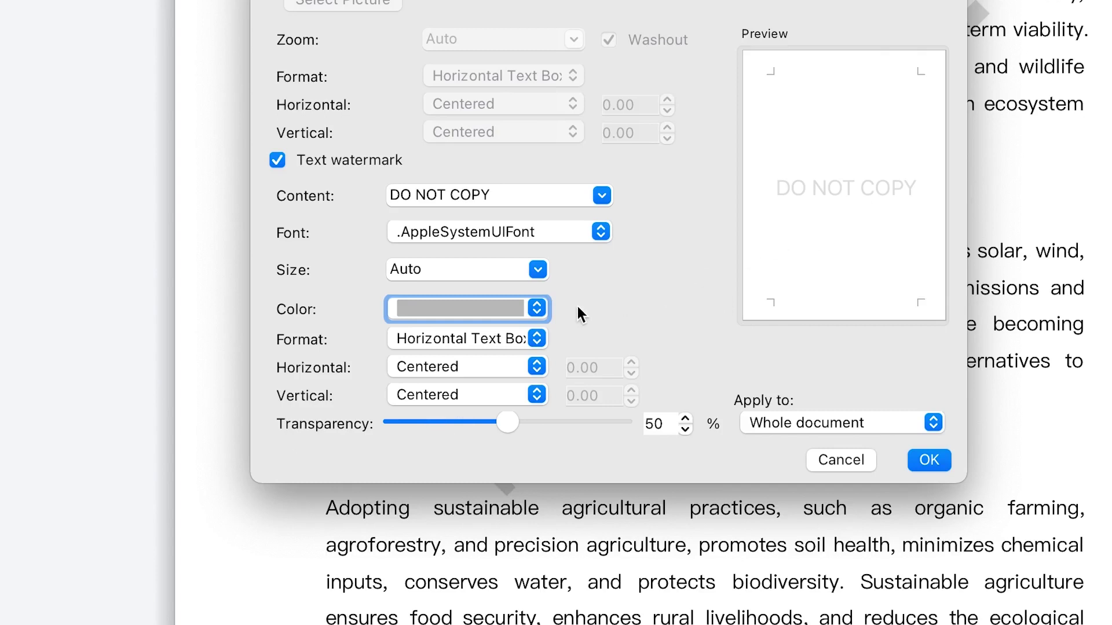
{"action": "left_click", "coordinate": [536, 308]}
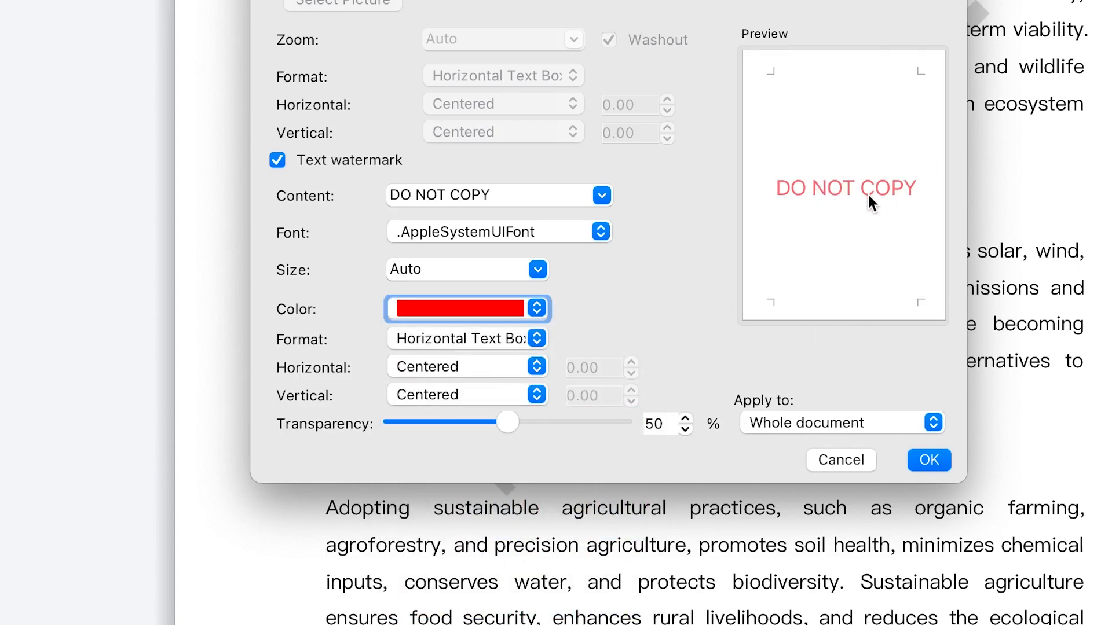
{"action": "mouse_move", "coordinate": [532, 316]}
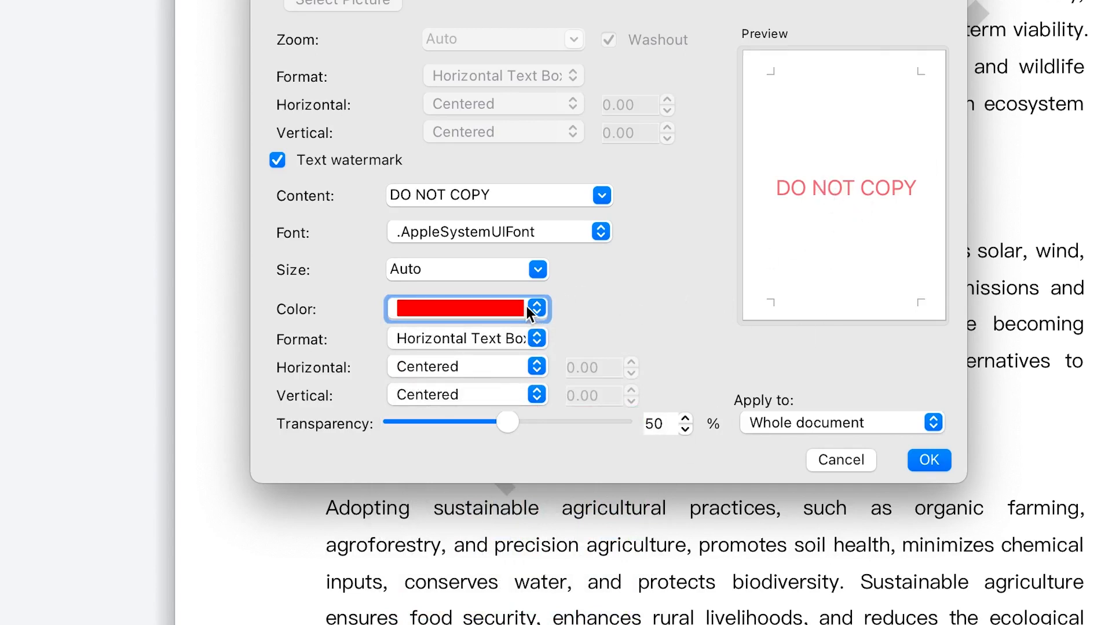
{"action": "mouse_move", "coordinate": [505, 200]}
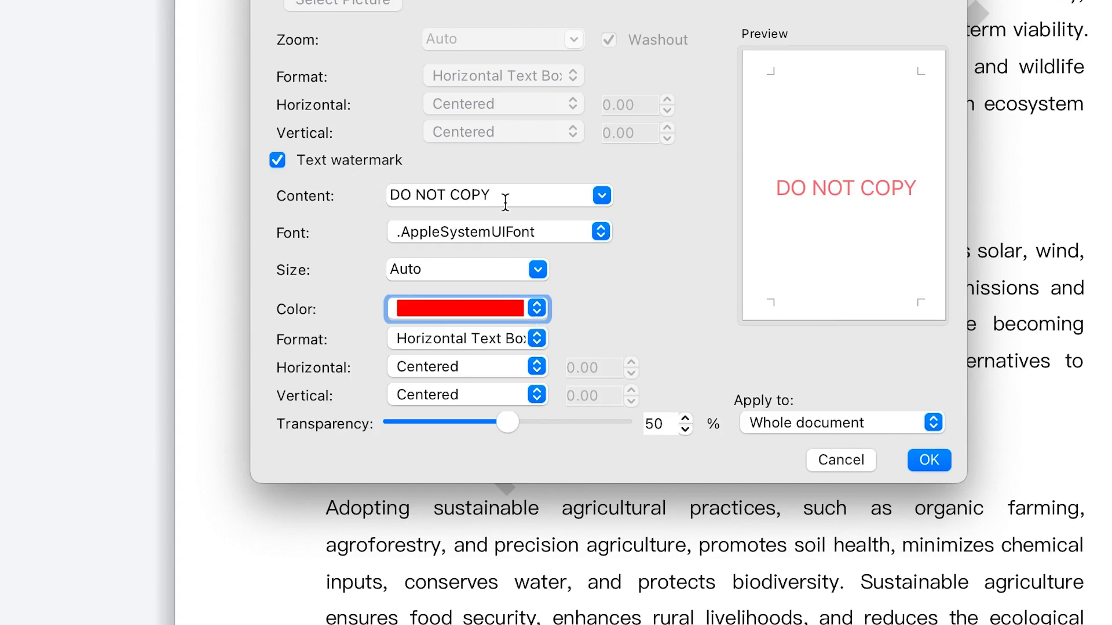
Step: Replace the watermark wording DO NOT COPY with 'Private' and apply it
{"action": "left_click", "coordinate": [503, 194]}
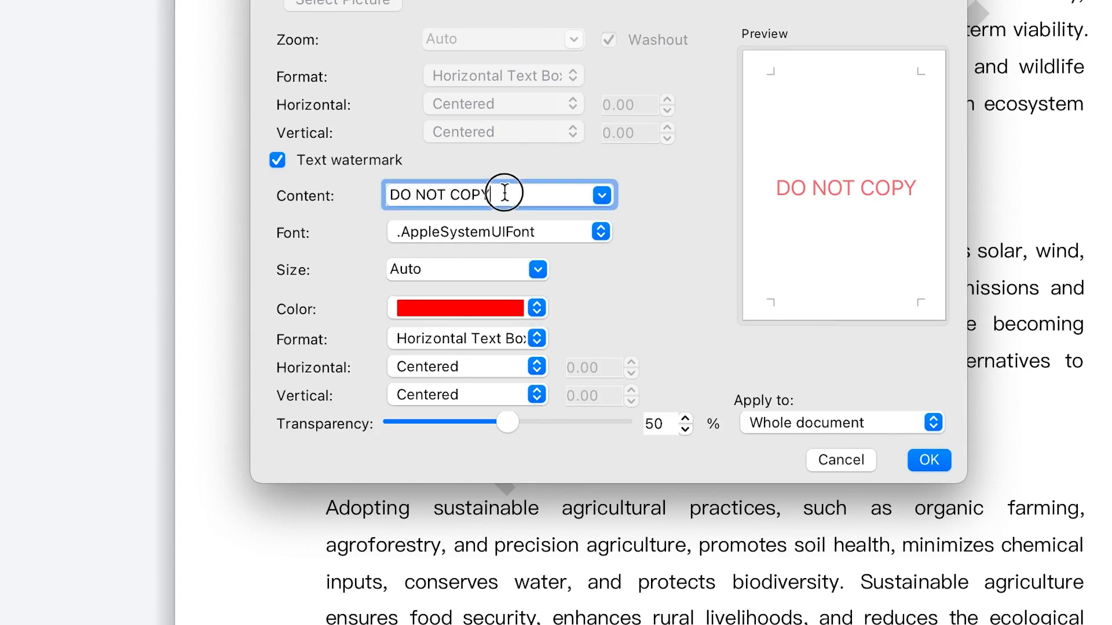
{"action": "type", "text": "Private"}
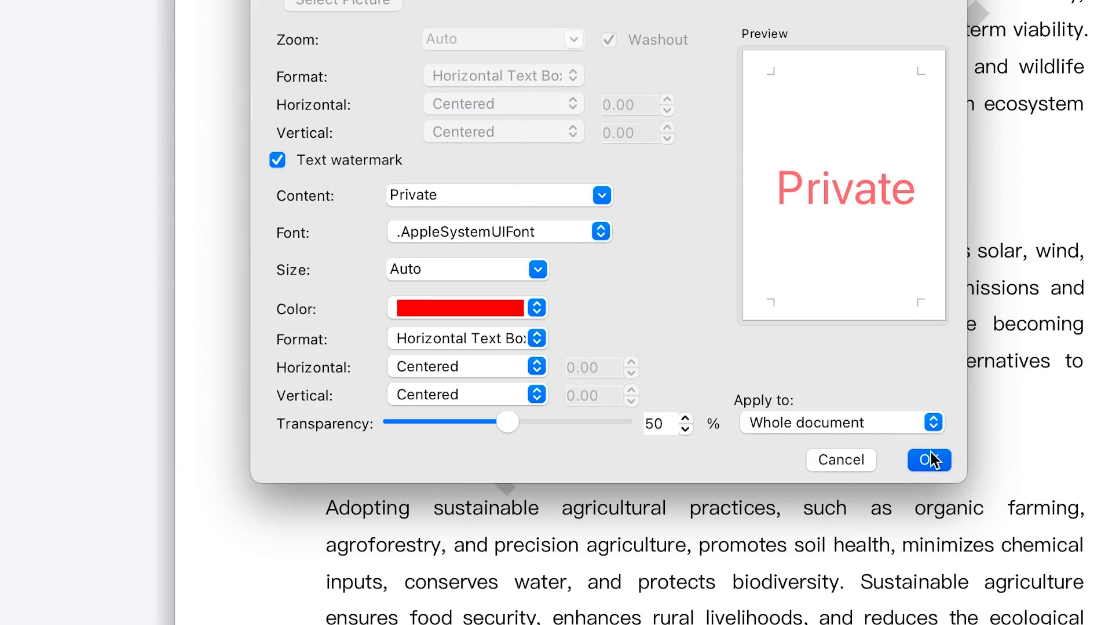
{"action": "left_click", "coordinate": [928, 460]}
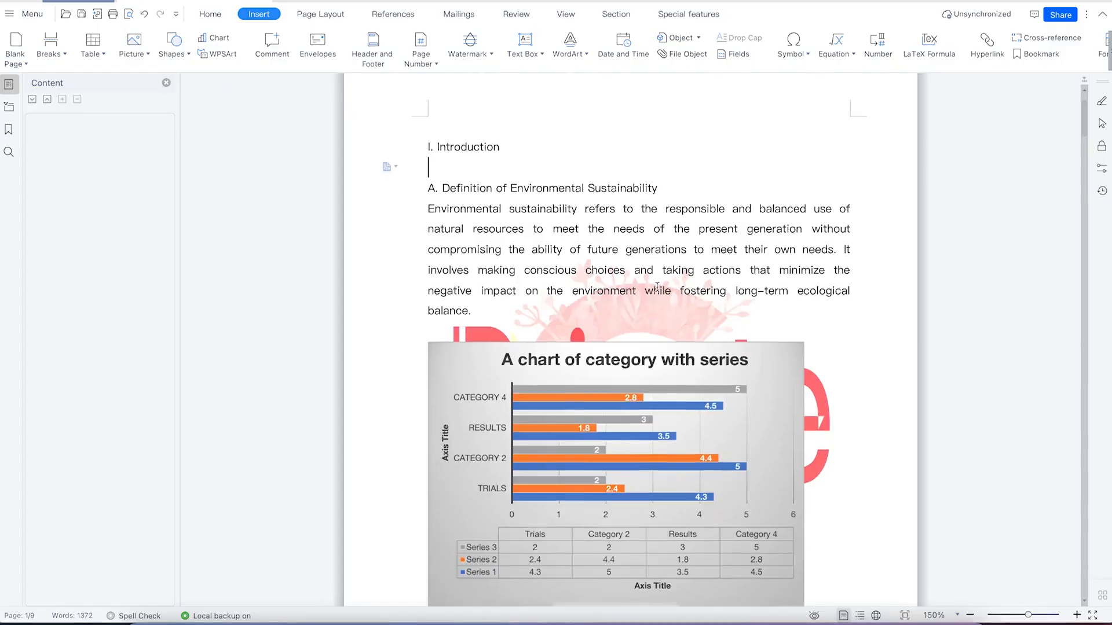
Step: Remove all watermarks, including the flower picture, and reopen the gallery showing the saved Private watermark
{"action": "scroll", "scroll_direction": "down", "scroll_amount": 3}
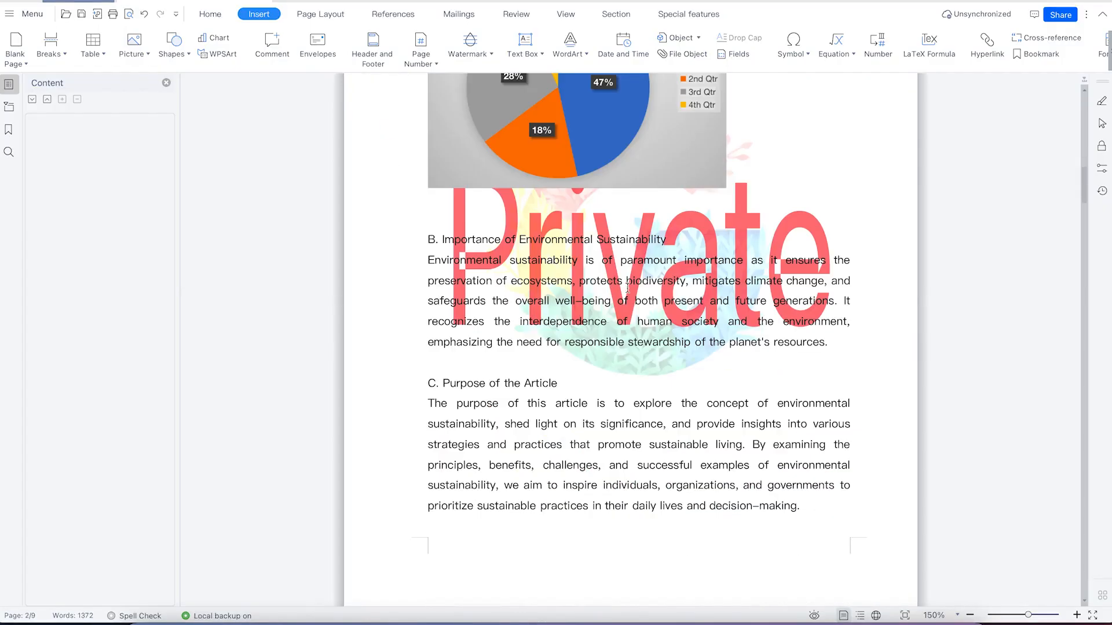
{"action": "scroll", "scroll_direction": "down", "scroll_amount": 3}
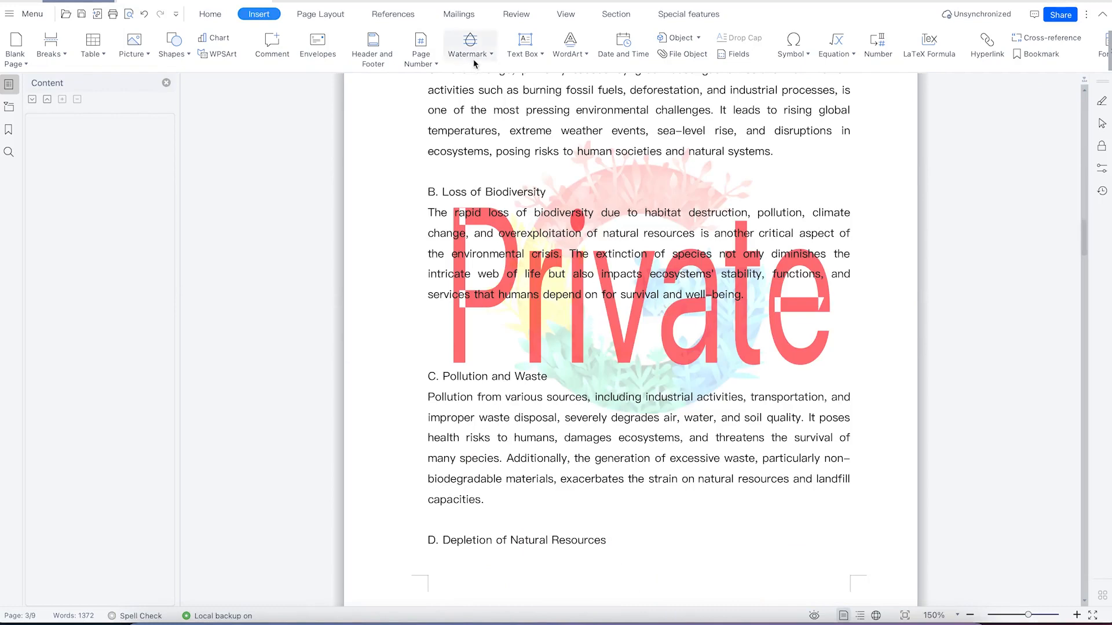
{"action": "left_click", "coordinate": [469, 40]}
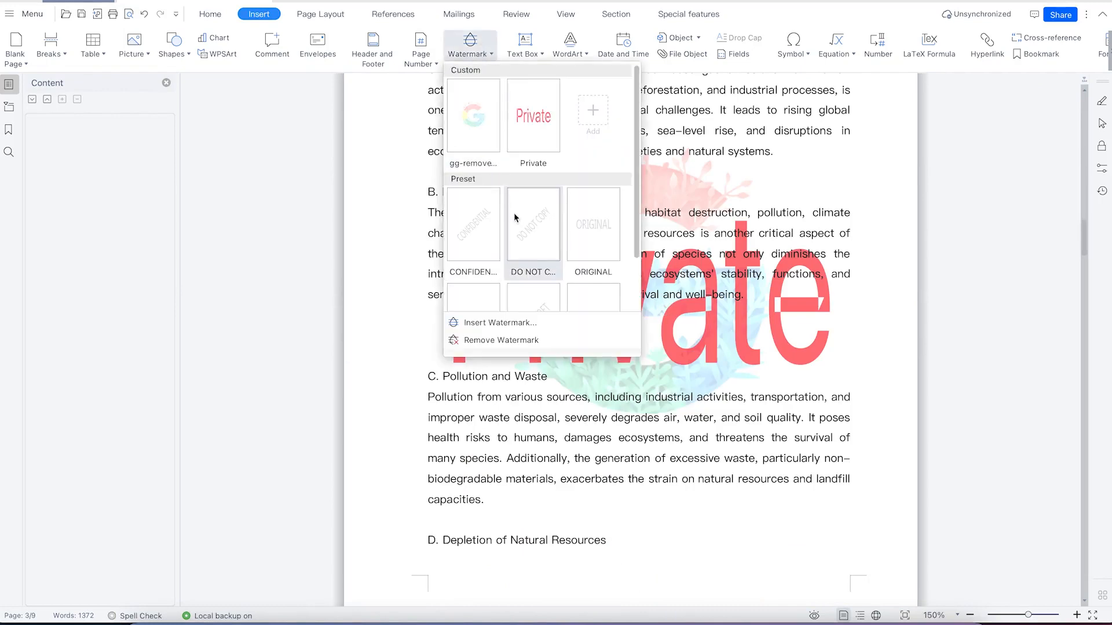
{"action": "left_click", "coordinate": [501, 340]}
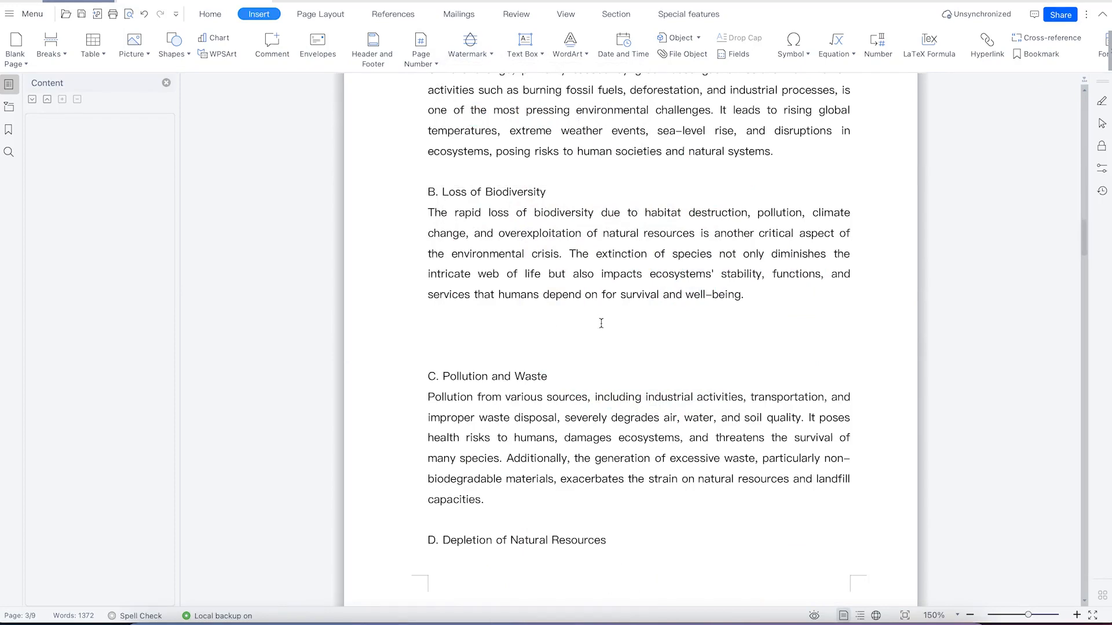
{"action": "left_click", "coordinate": [466, 43]}
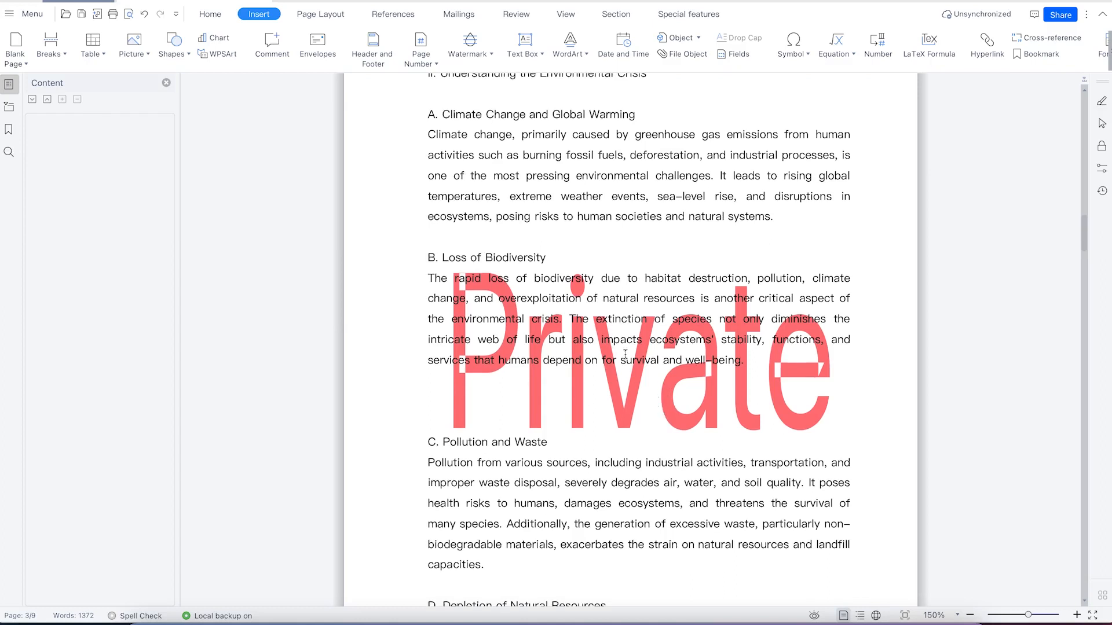
{"action": "left_click", "coordinate": [468, 41]}
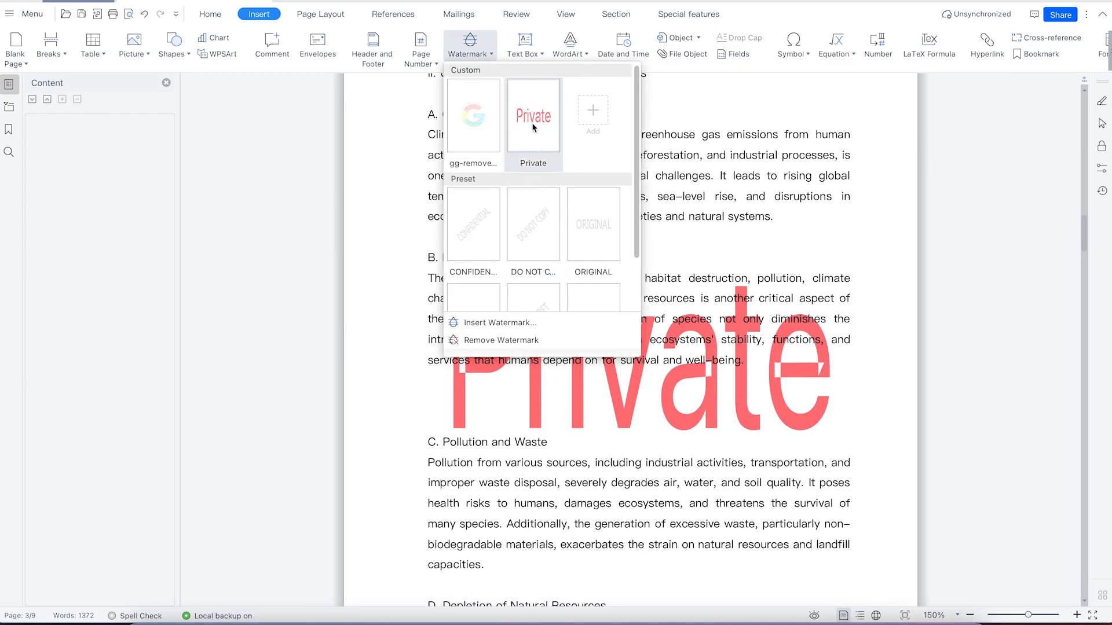
Step: Switch the red Private watermark's format to Diagonal in the custom watermark settings
{"action": "scroll", "scroll_direction": "down", "scroll_amount": 3}
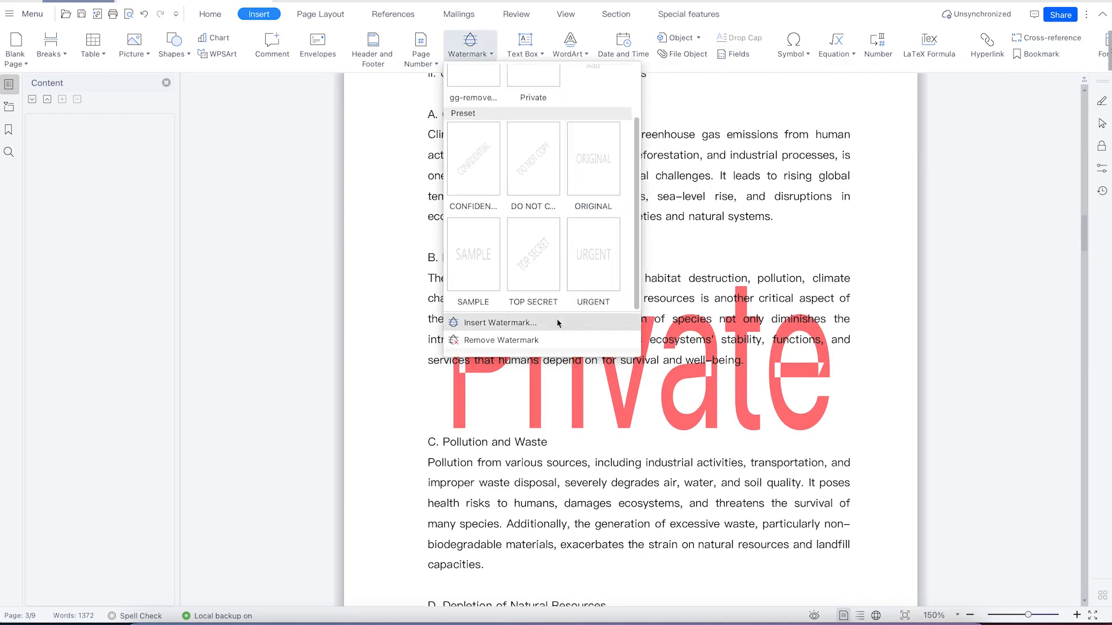
{"action": "left_click", "coordinate": [501, 322]}
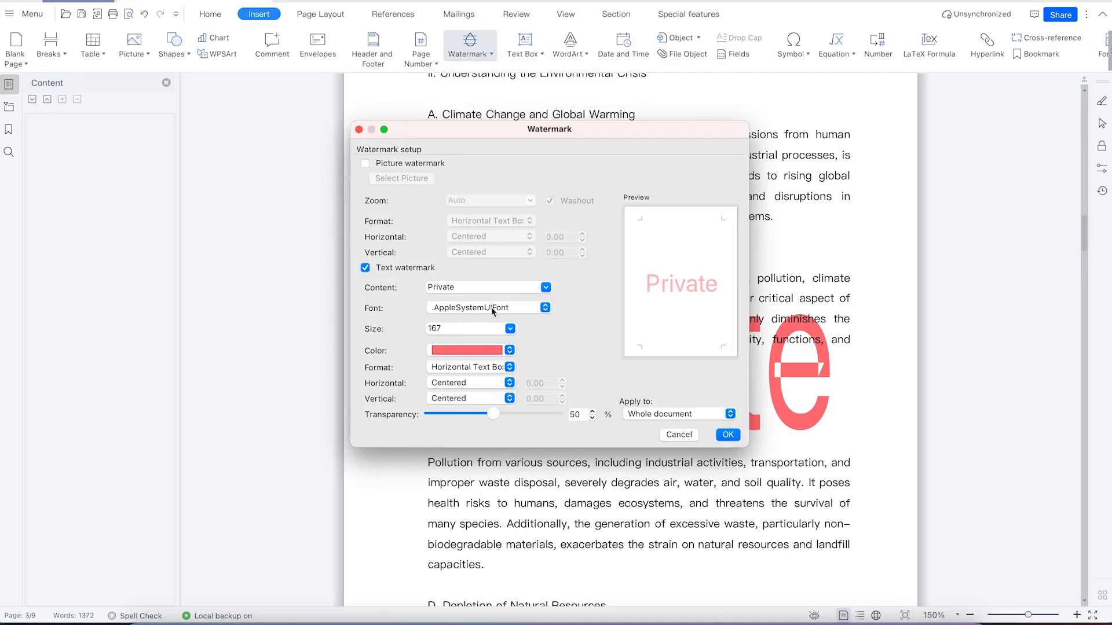
{"action": "mouse_move", "coordinate": [467, 364]}
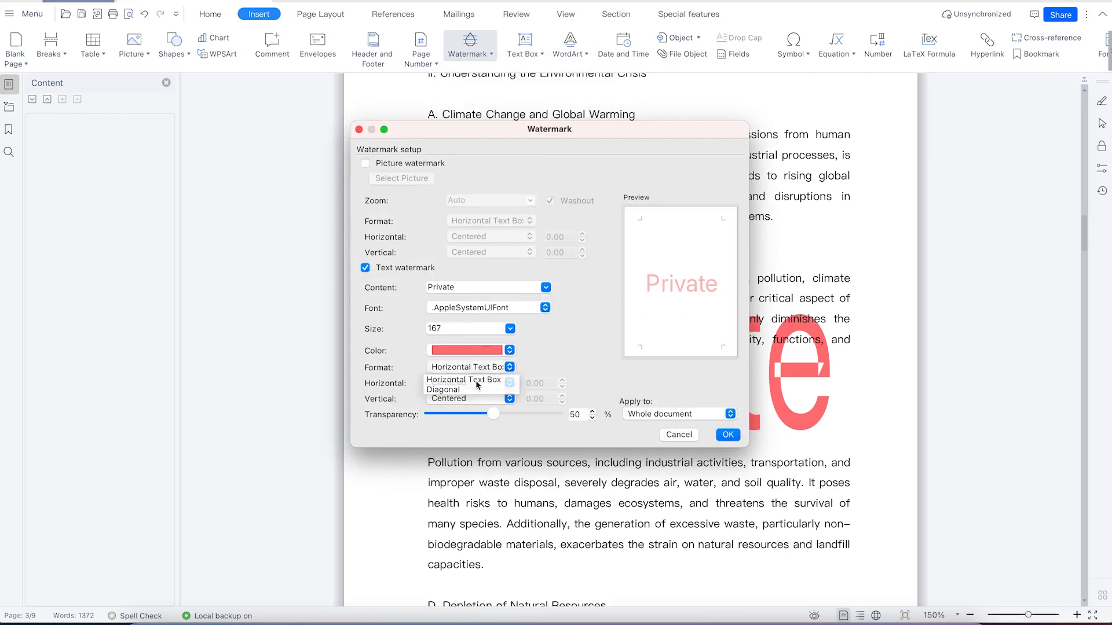
{"action": "mouse_move", "coordinate": [461, 390]}
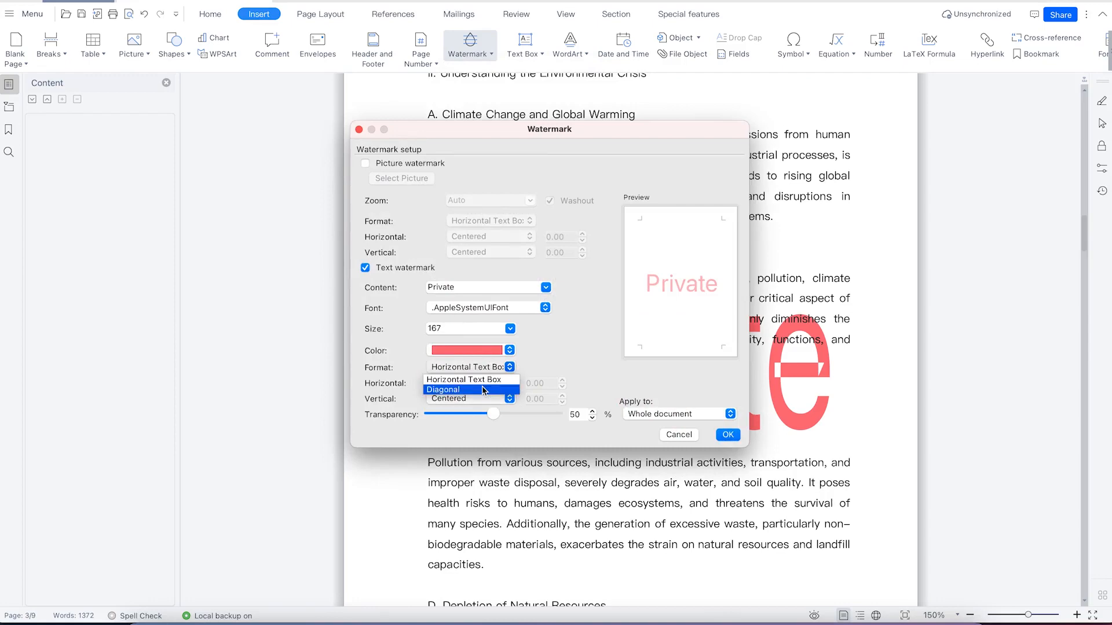
{"action": "left_click", "coordinate": [443, 389]}
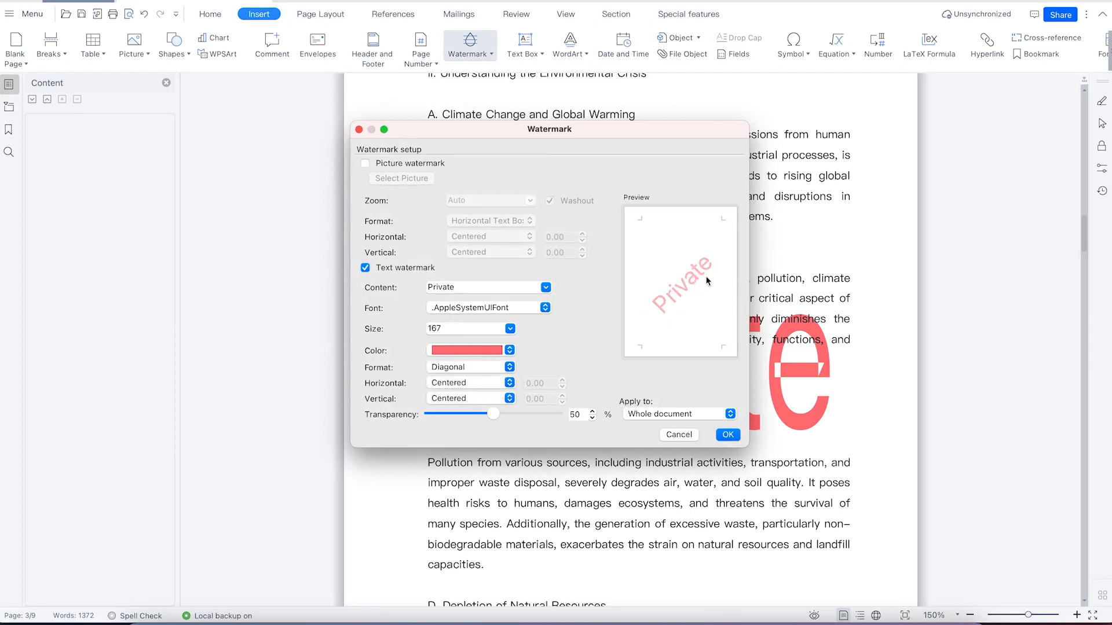
{"action": "left_click", "coordinate": [727, 435]}
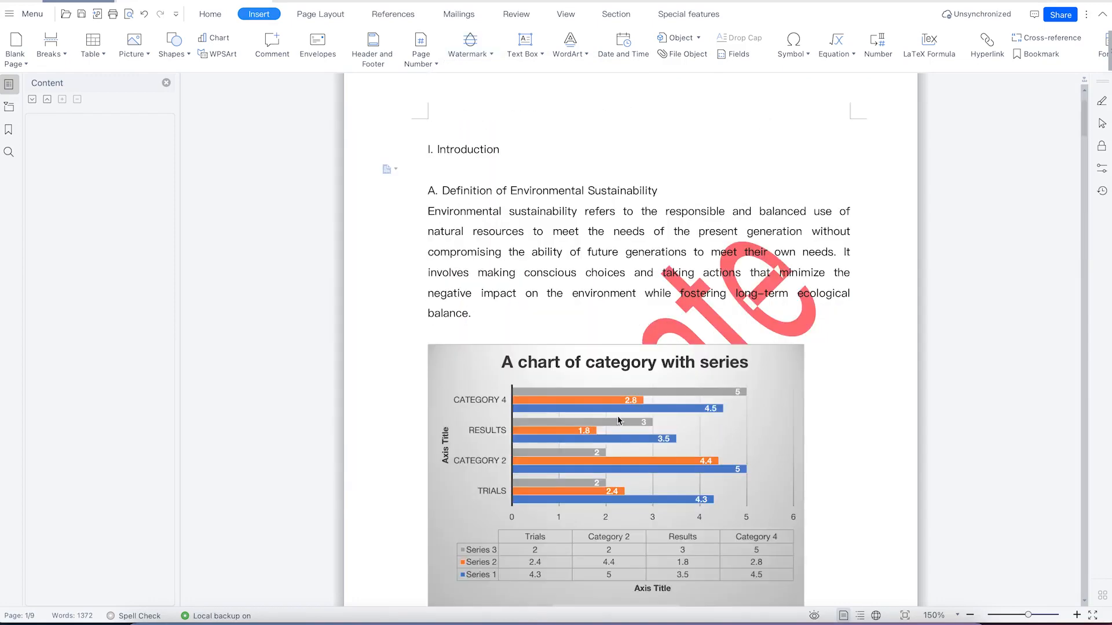
Step: Reopen the watermark gallery listing the custom Private and picture watermarks above the presets
{"action": "scroll", "scroll_direction": "down", "scroll_amount": 3}
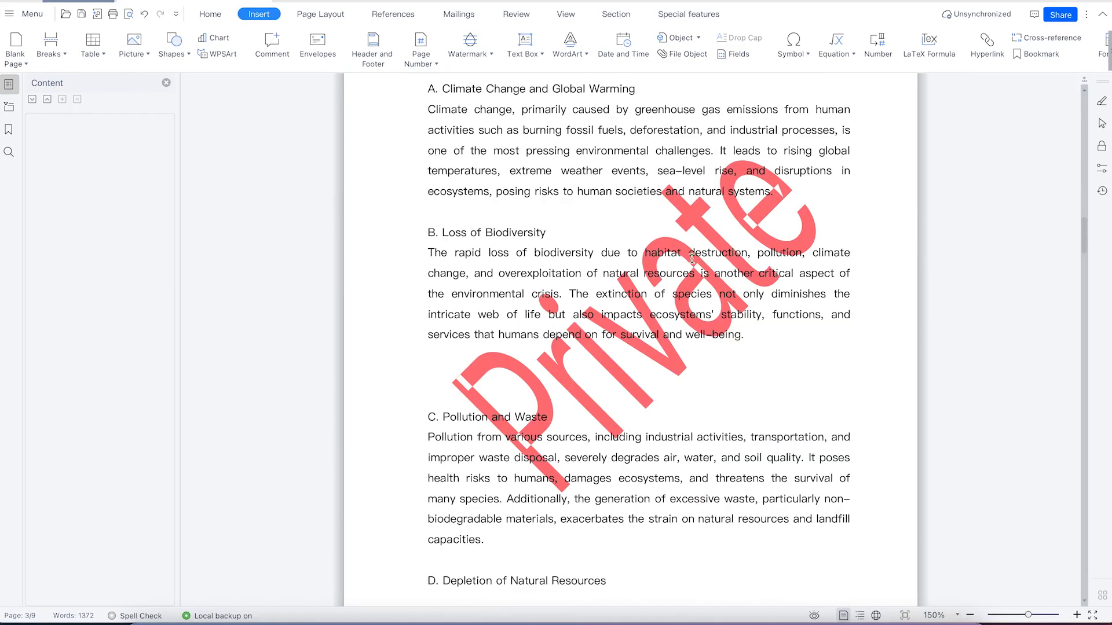
{"action": "mouse_move", "coordinate": [662, 268]}
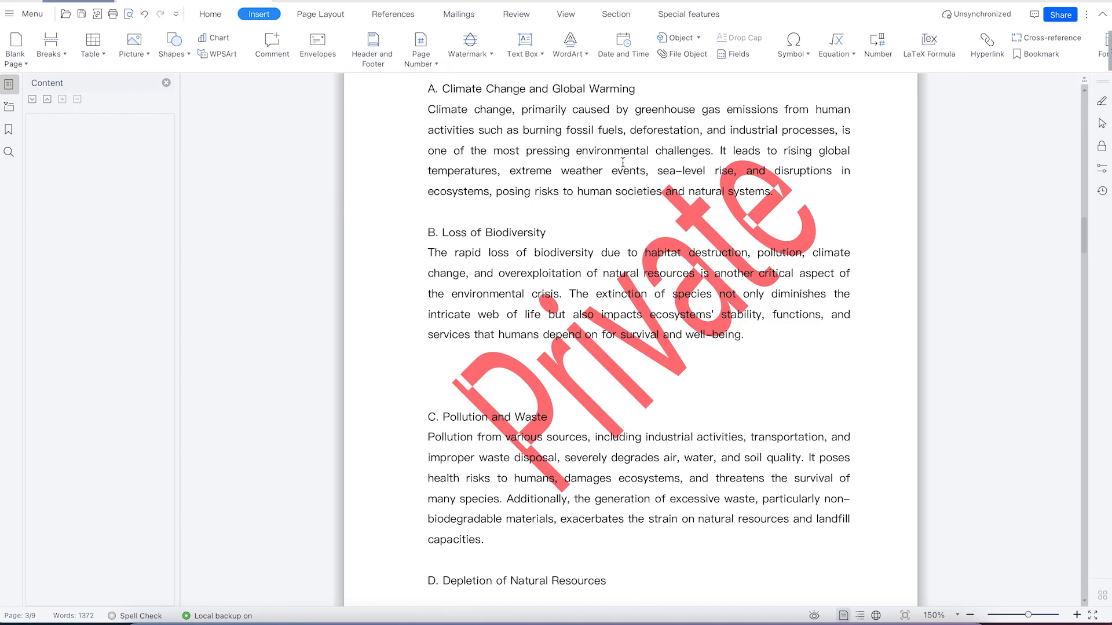
{"action": "left_click", "coordinate": [467, 43]}
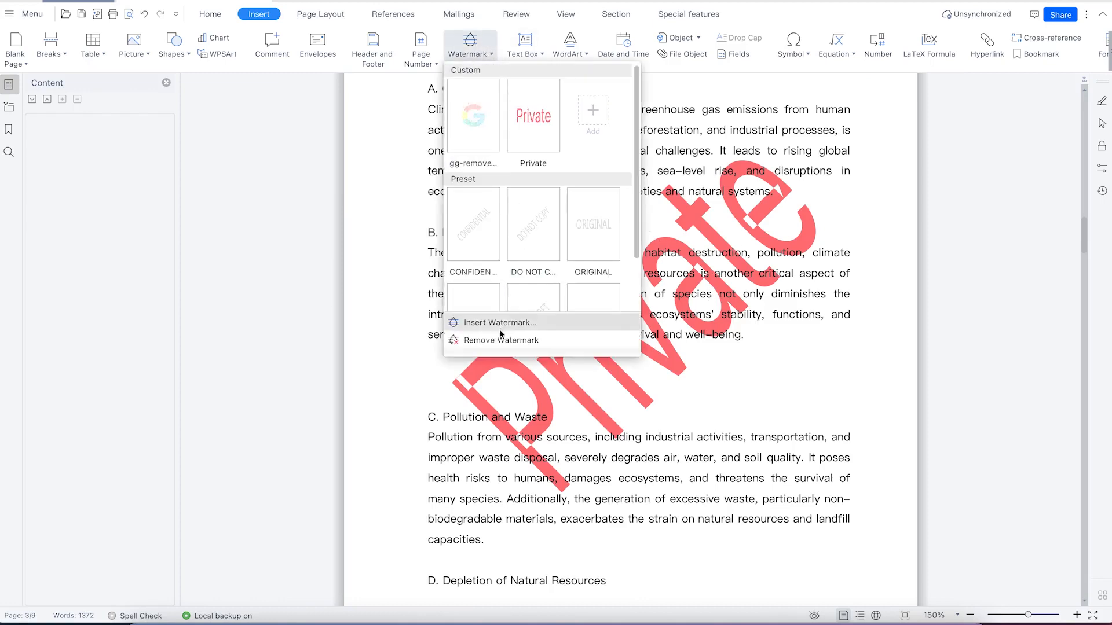